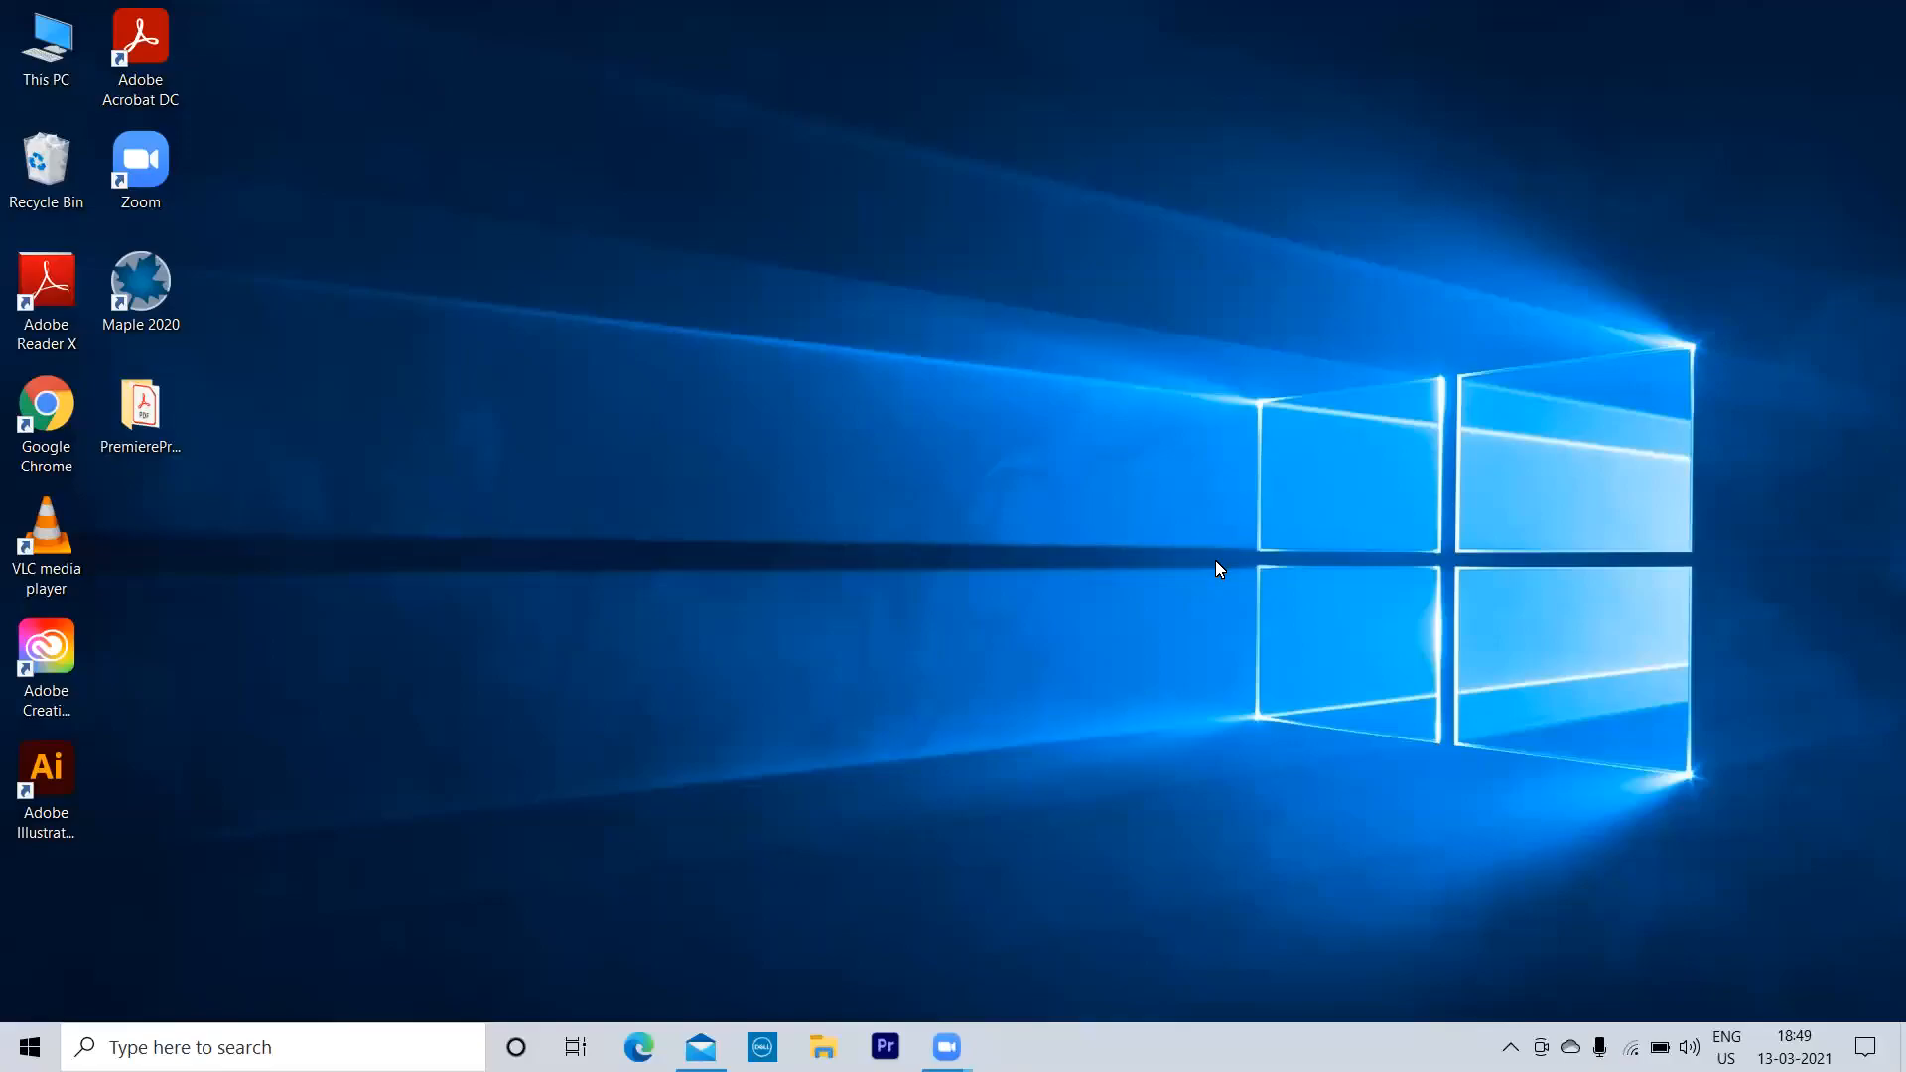
{"action": "mouse_move", "coordinate": [1044, 529]}
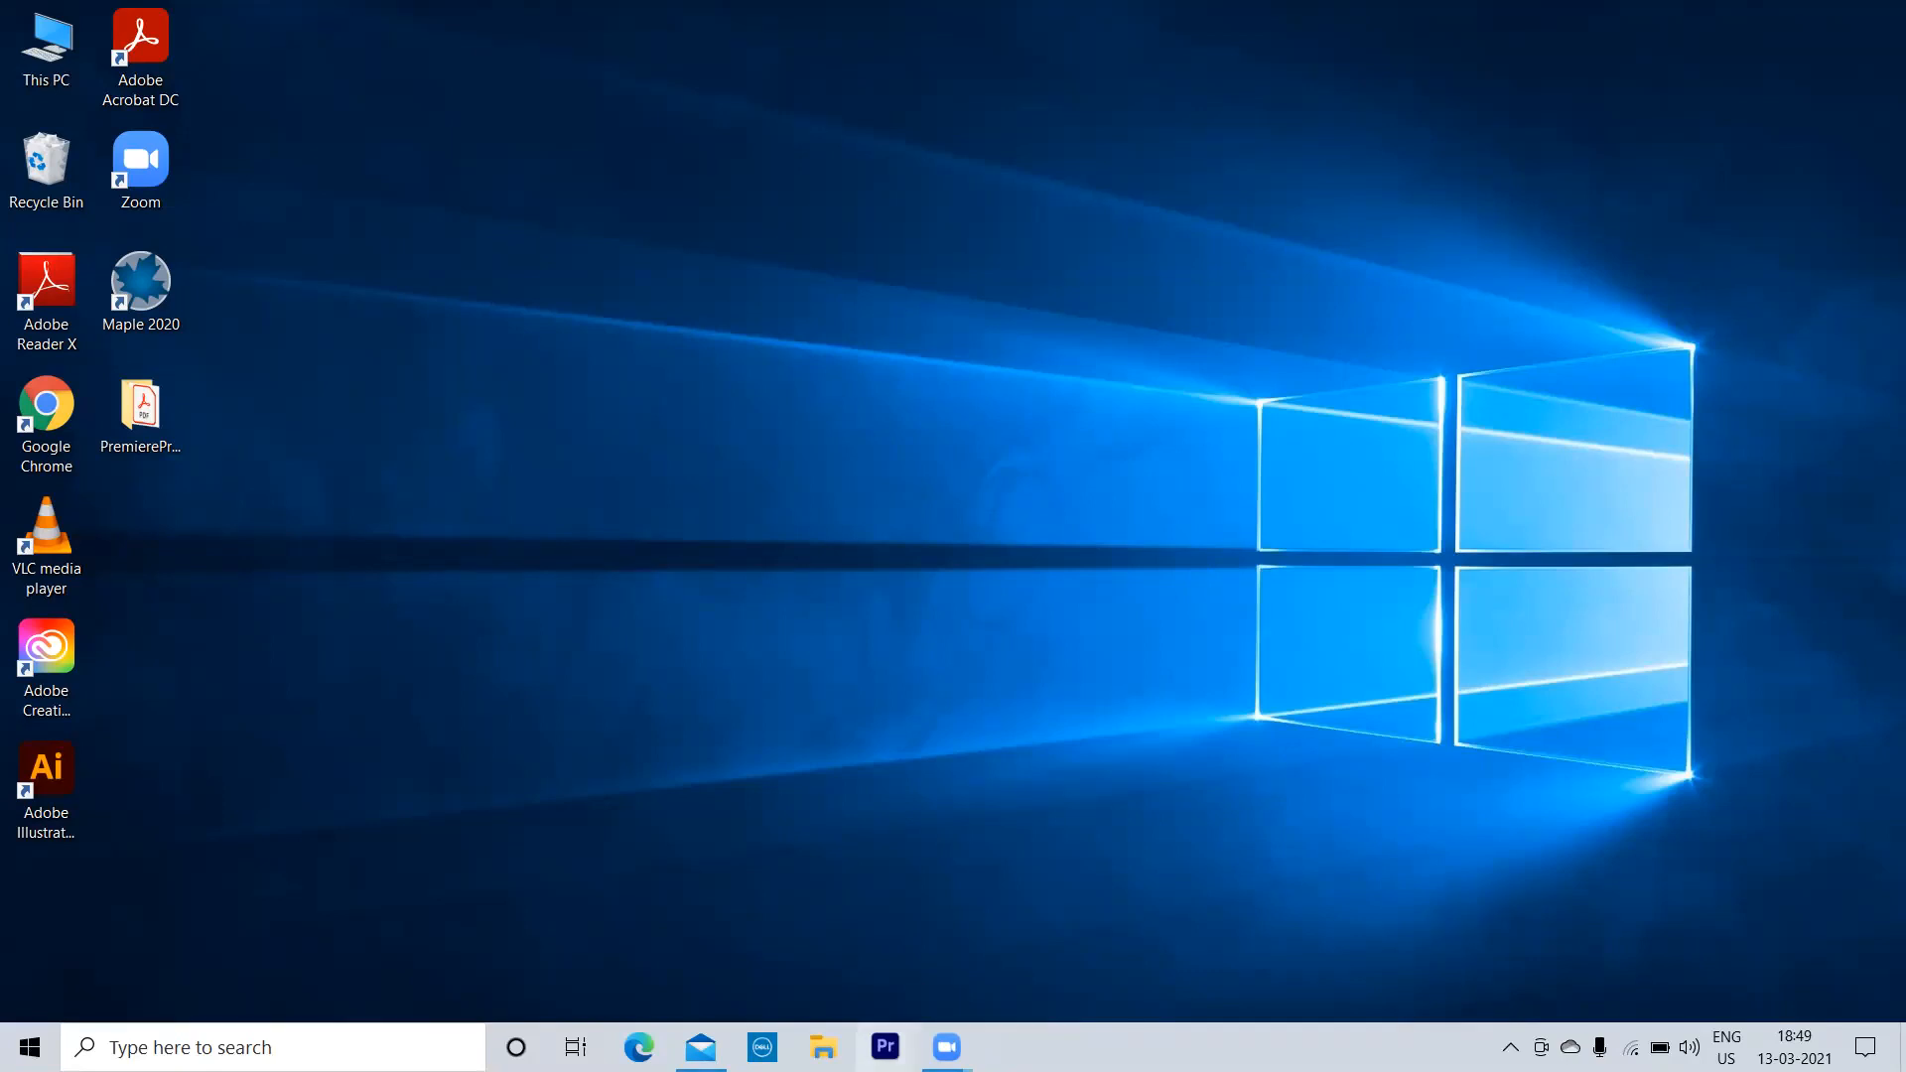
Step: Launch Adobe Premiere Pro 2021 from the Windows taskbar
{"action": "left_click", "coordinate": [886, 1049]}
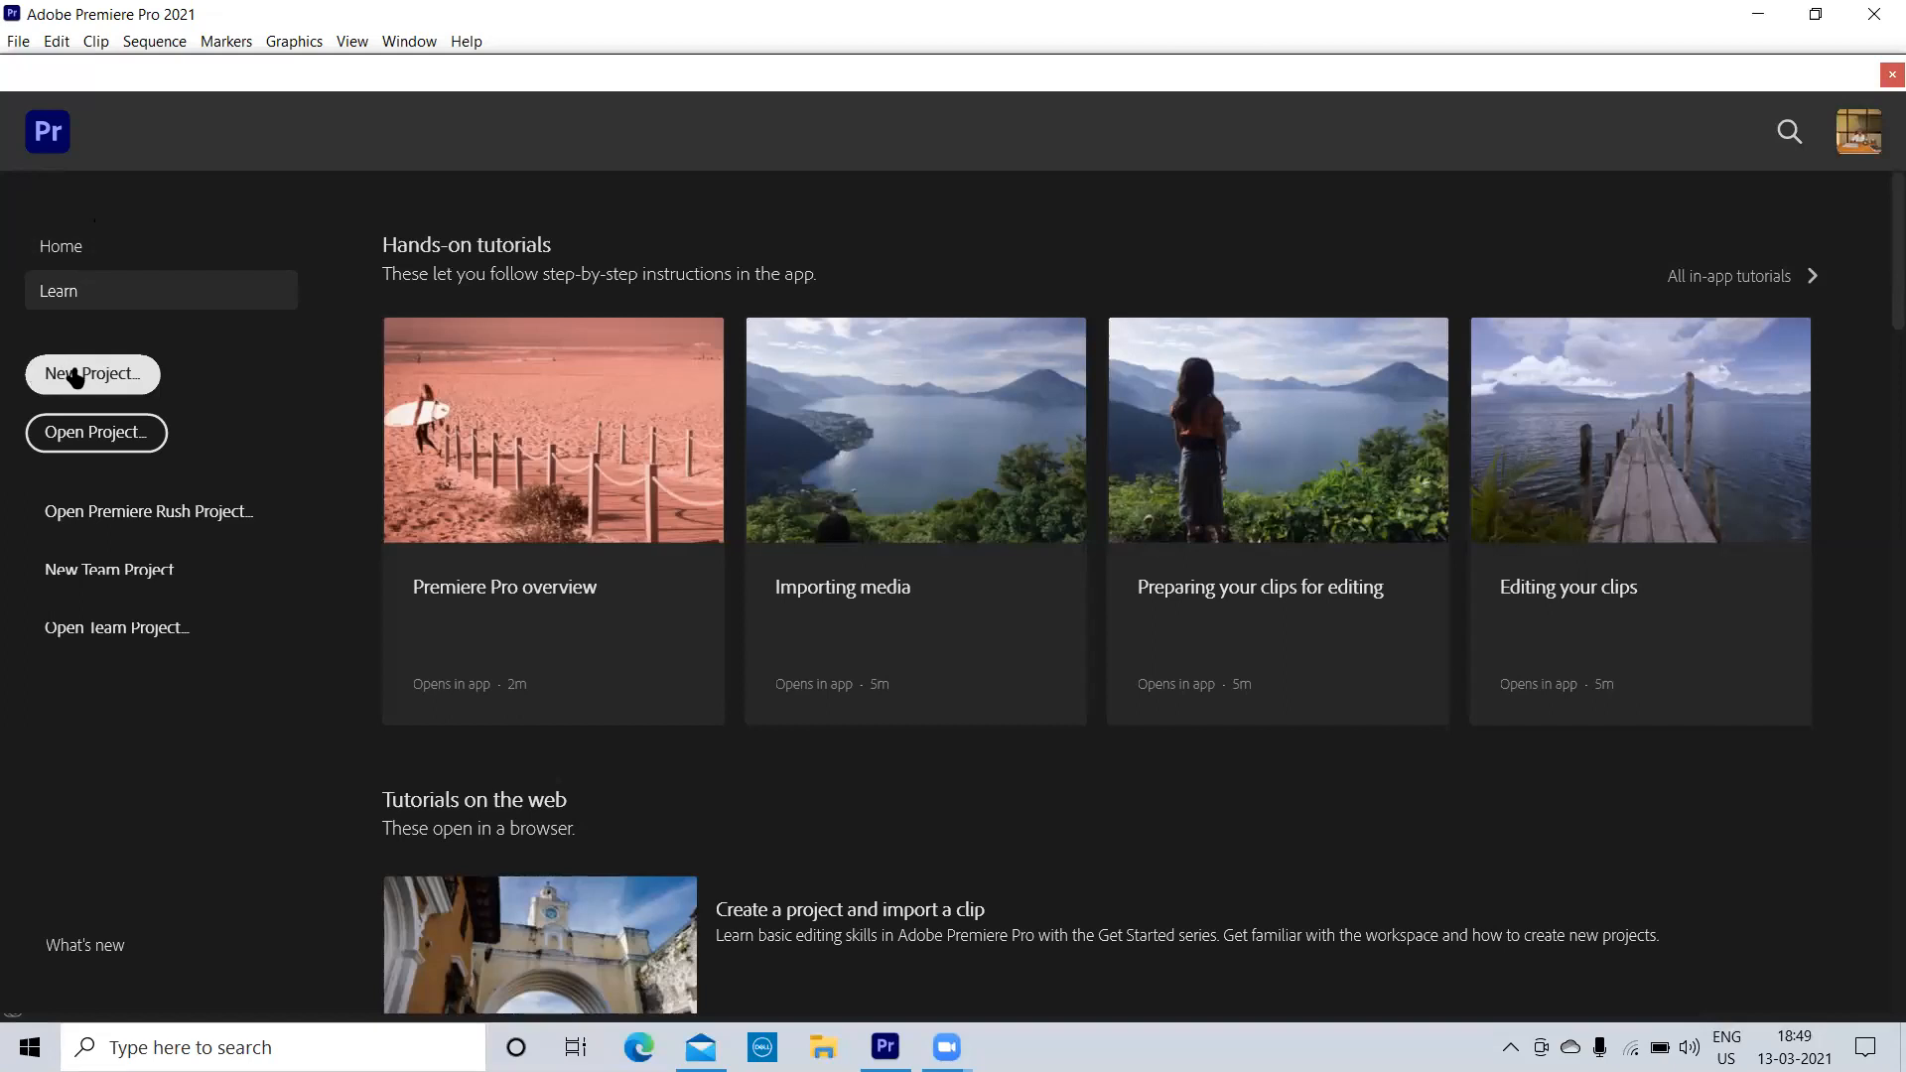
Step: Start a new project named SAMPLE_UNDOCK_eX, correcting a stray extra letter
{"action": "left_click", "coordinate": [91, 373]}
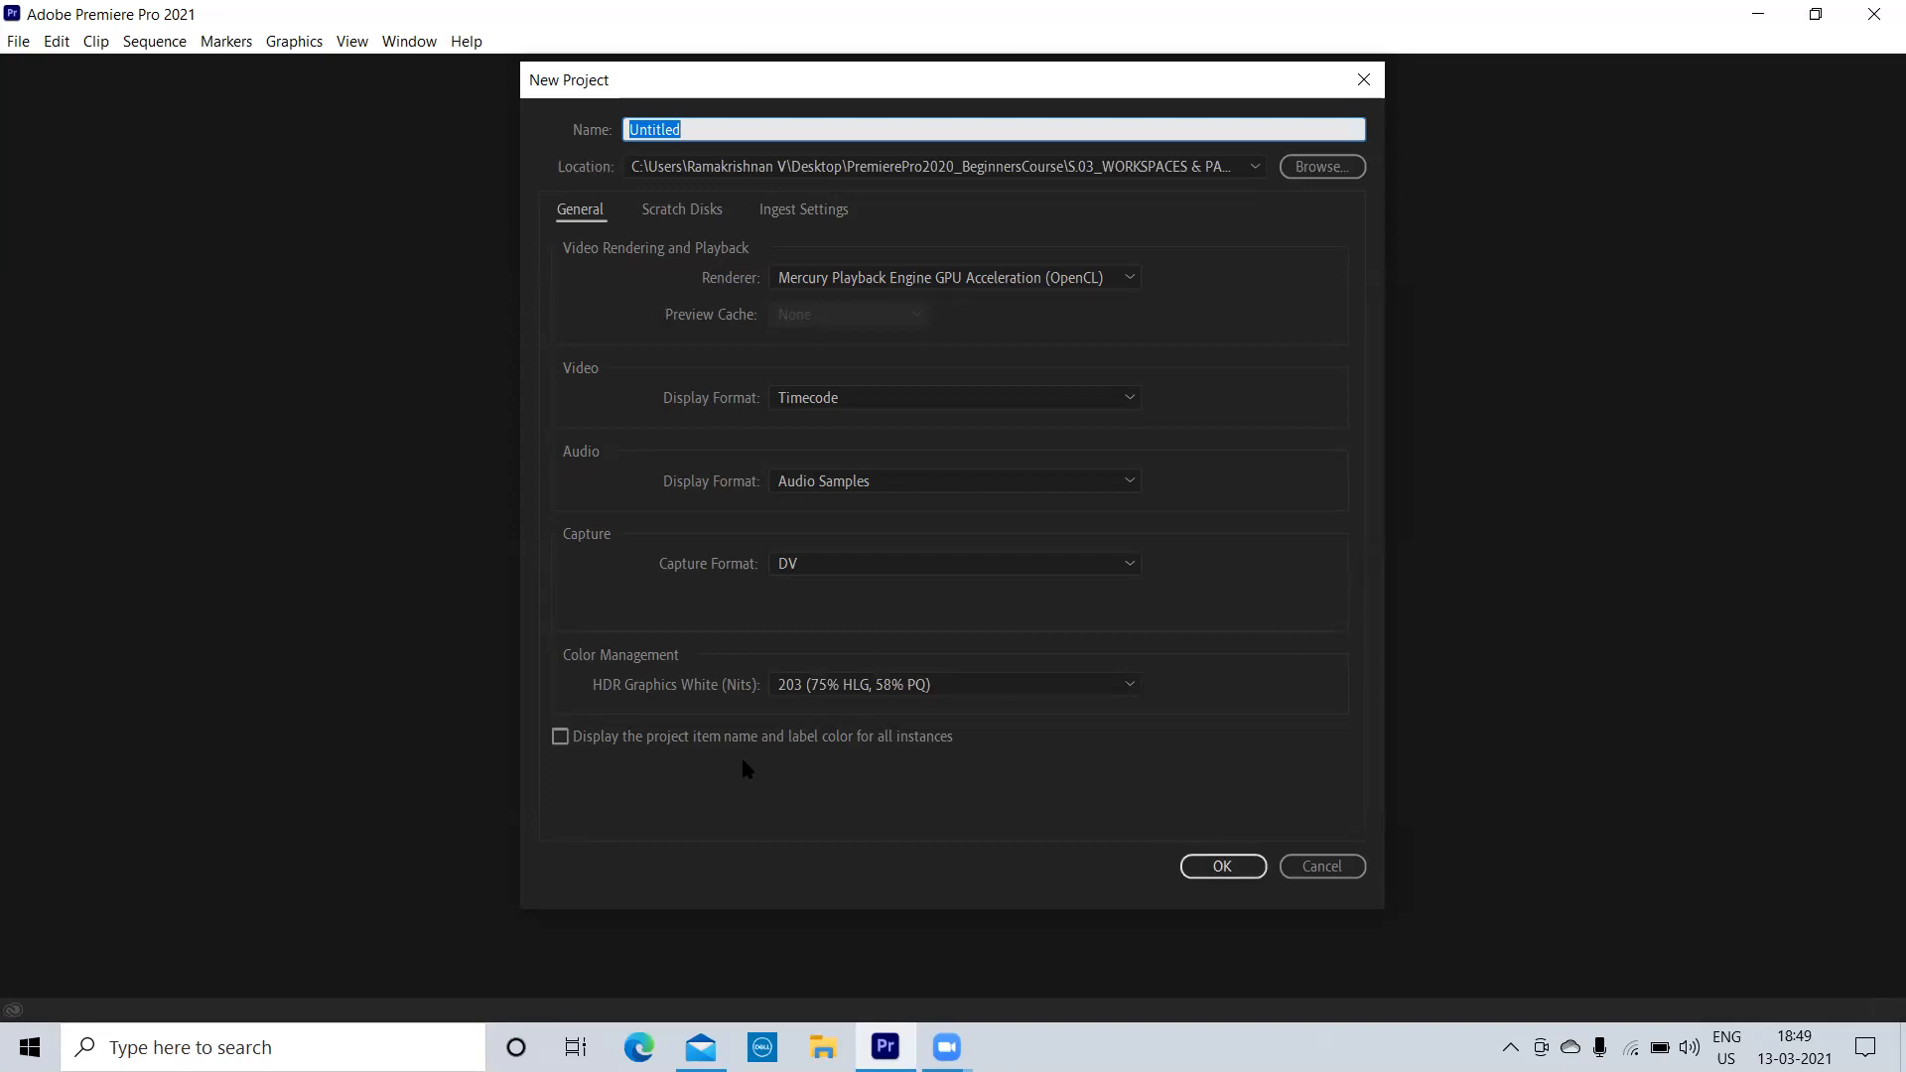
{"action": "type", "text": "SAMPLE_UND"}
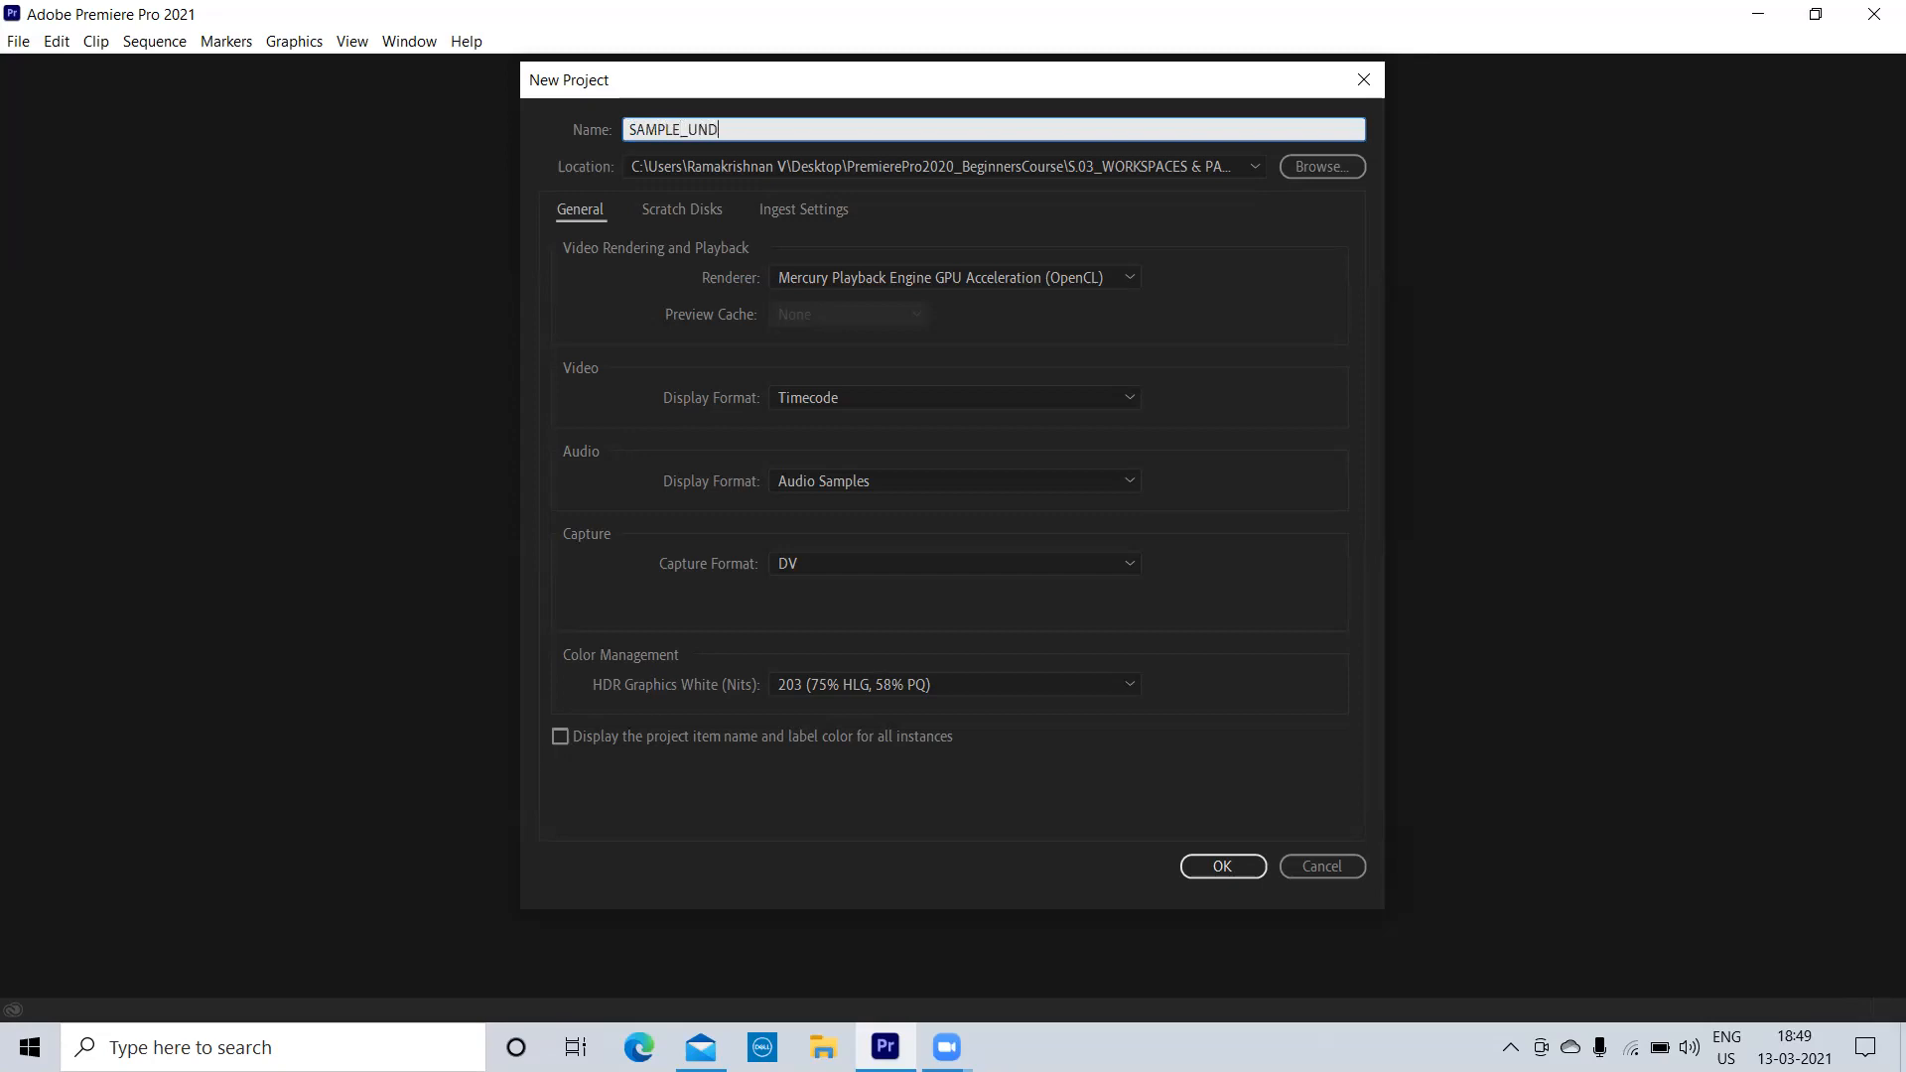
{"action": "type", "text": "OCK"}
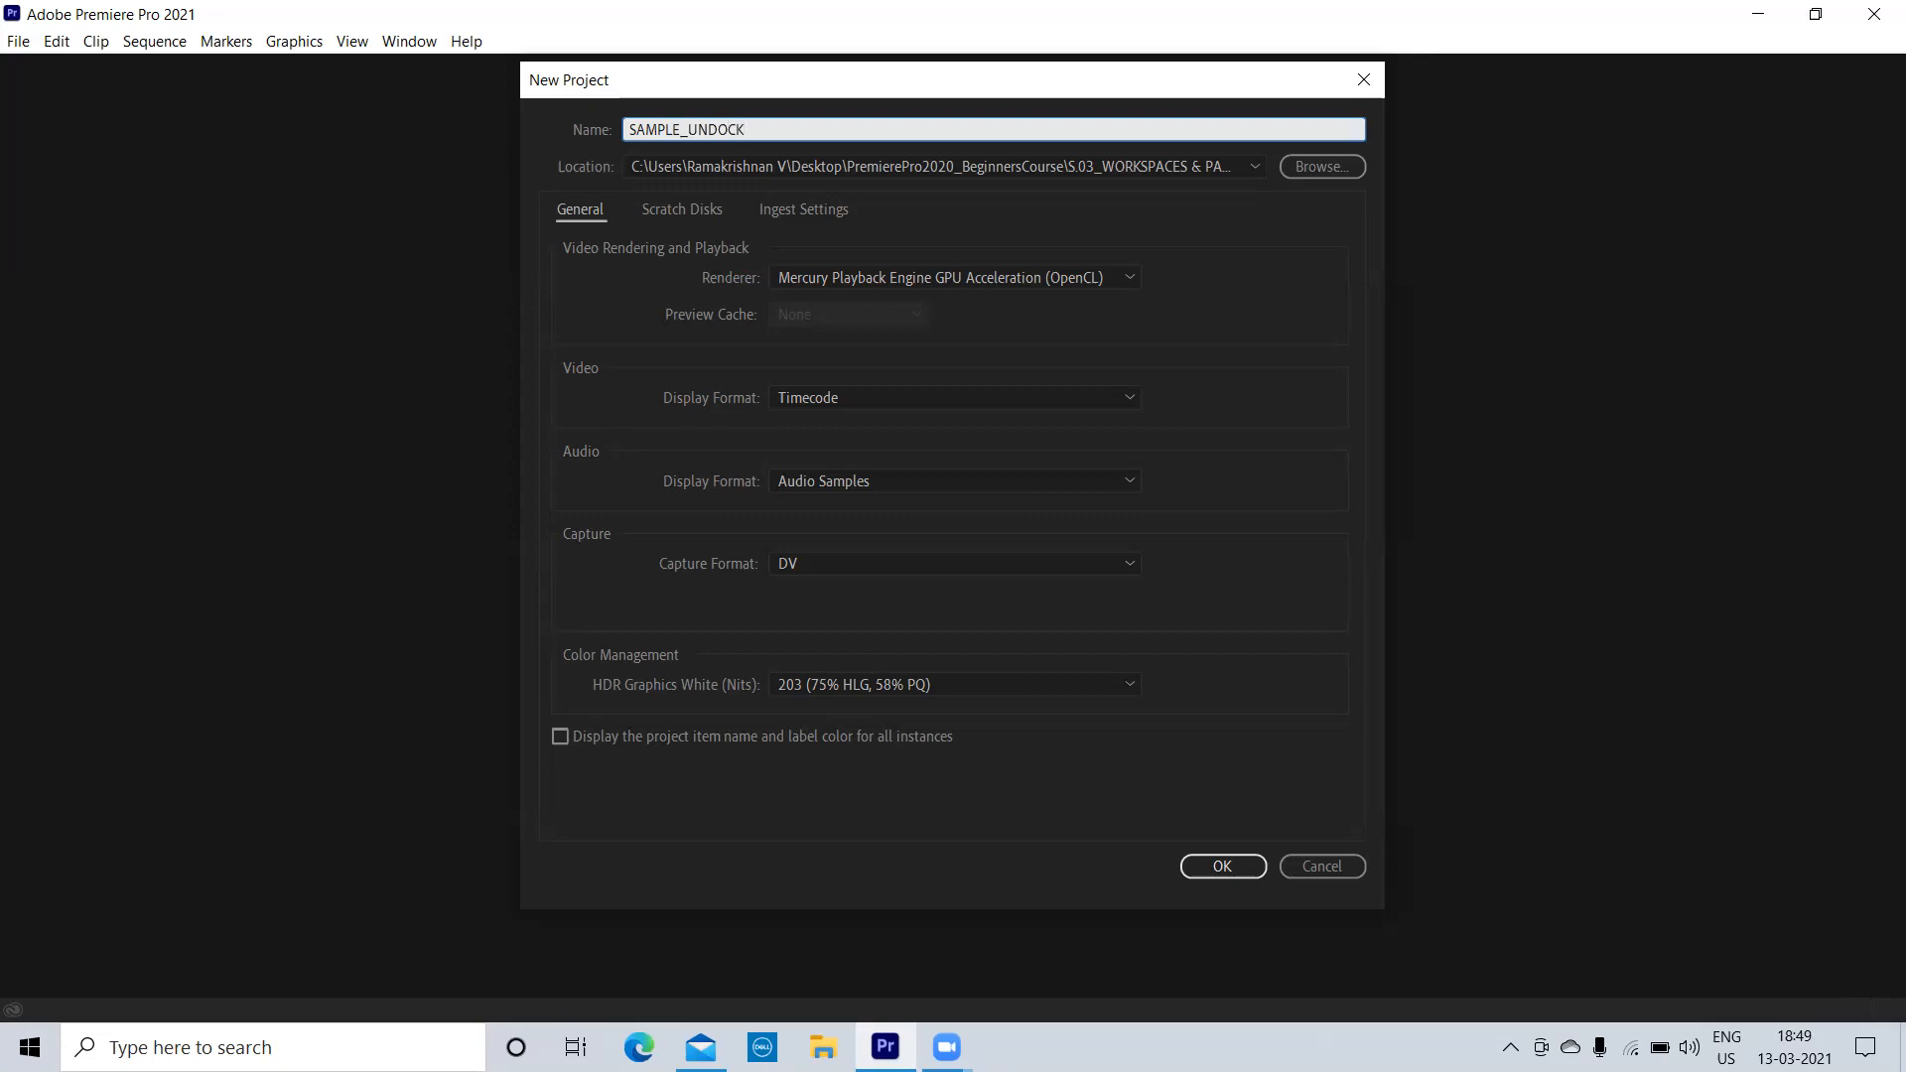
{"action": "type", "text": "_eXM"}
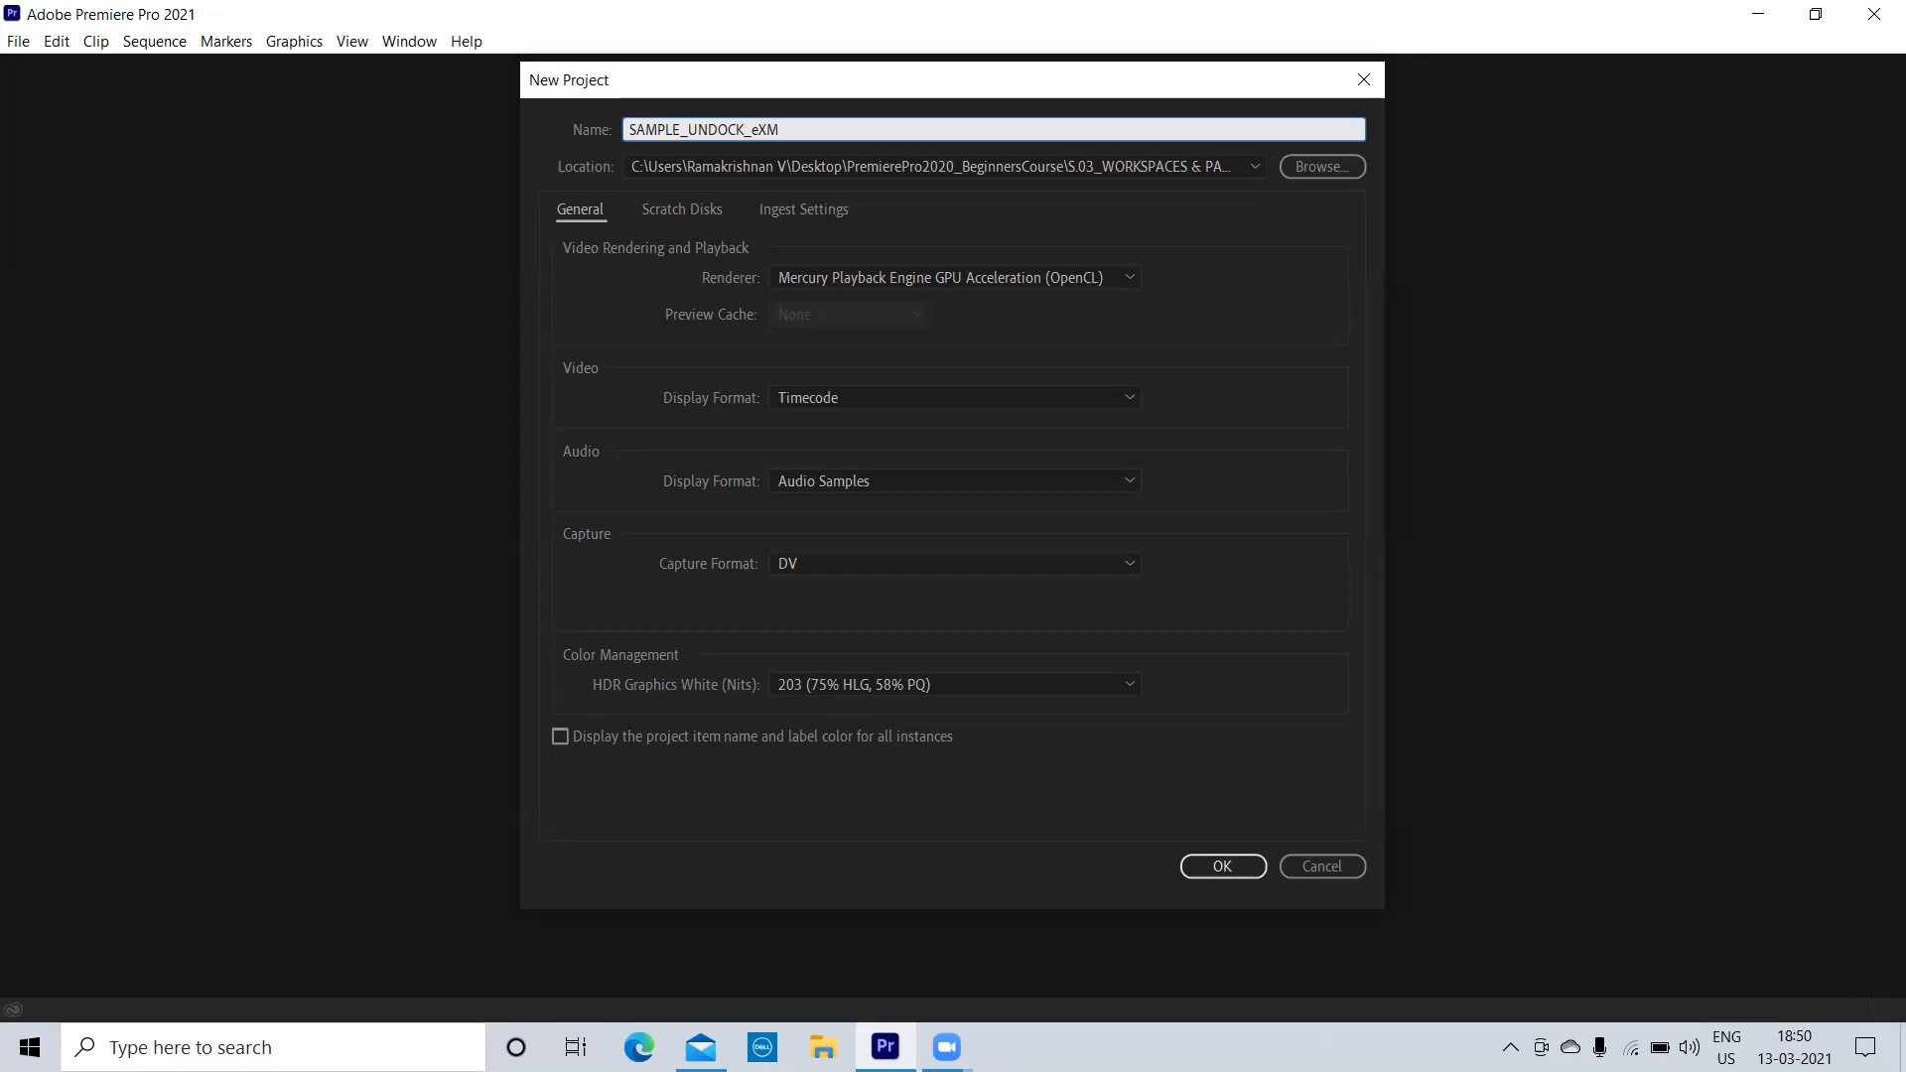
{"action": "key", "text": "Backspace"}
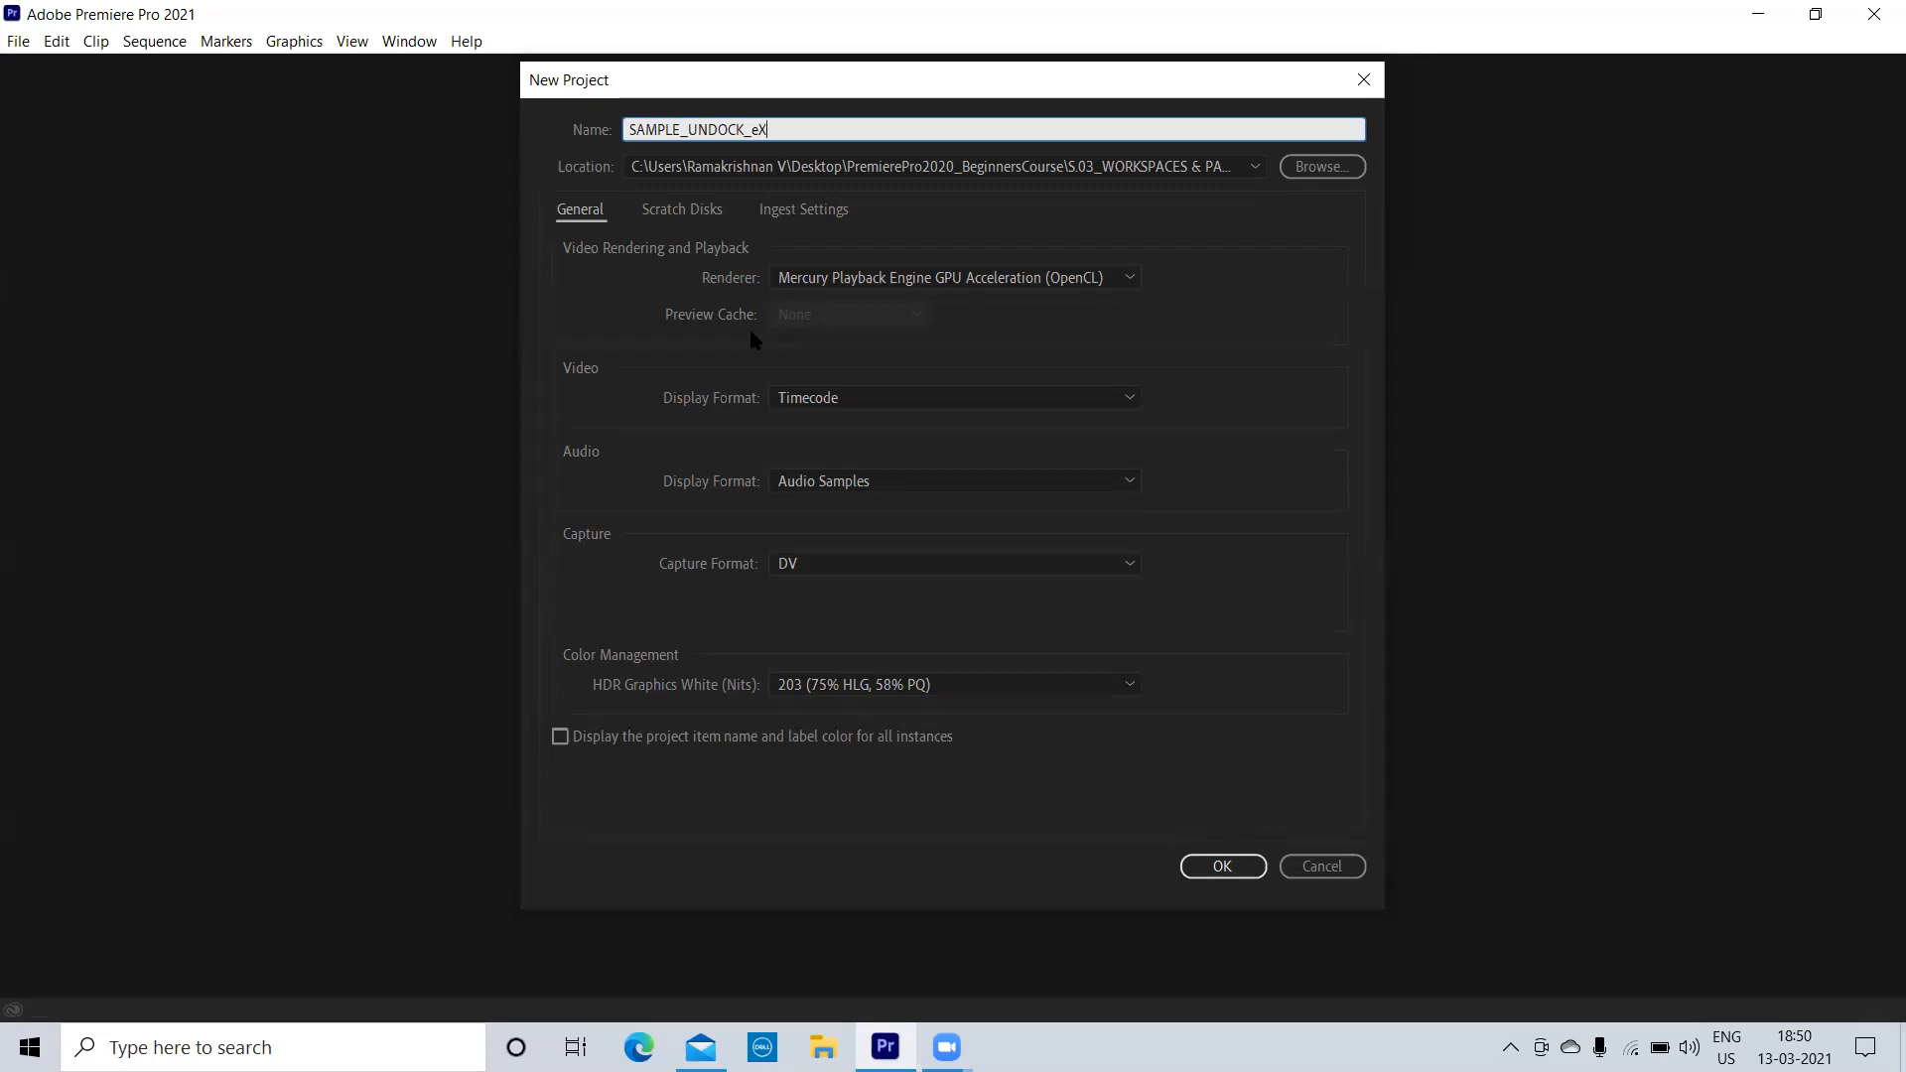
{"action": "mouse_move", "coordinate": [1241, 860]}
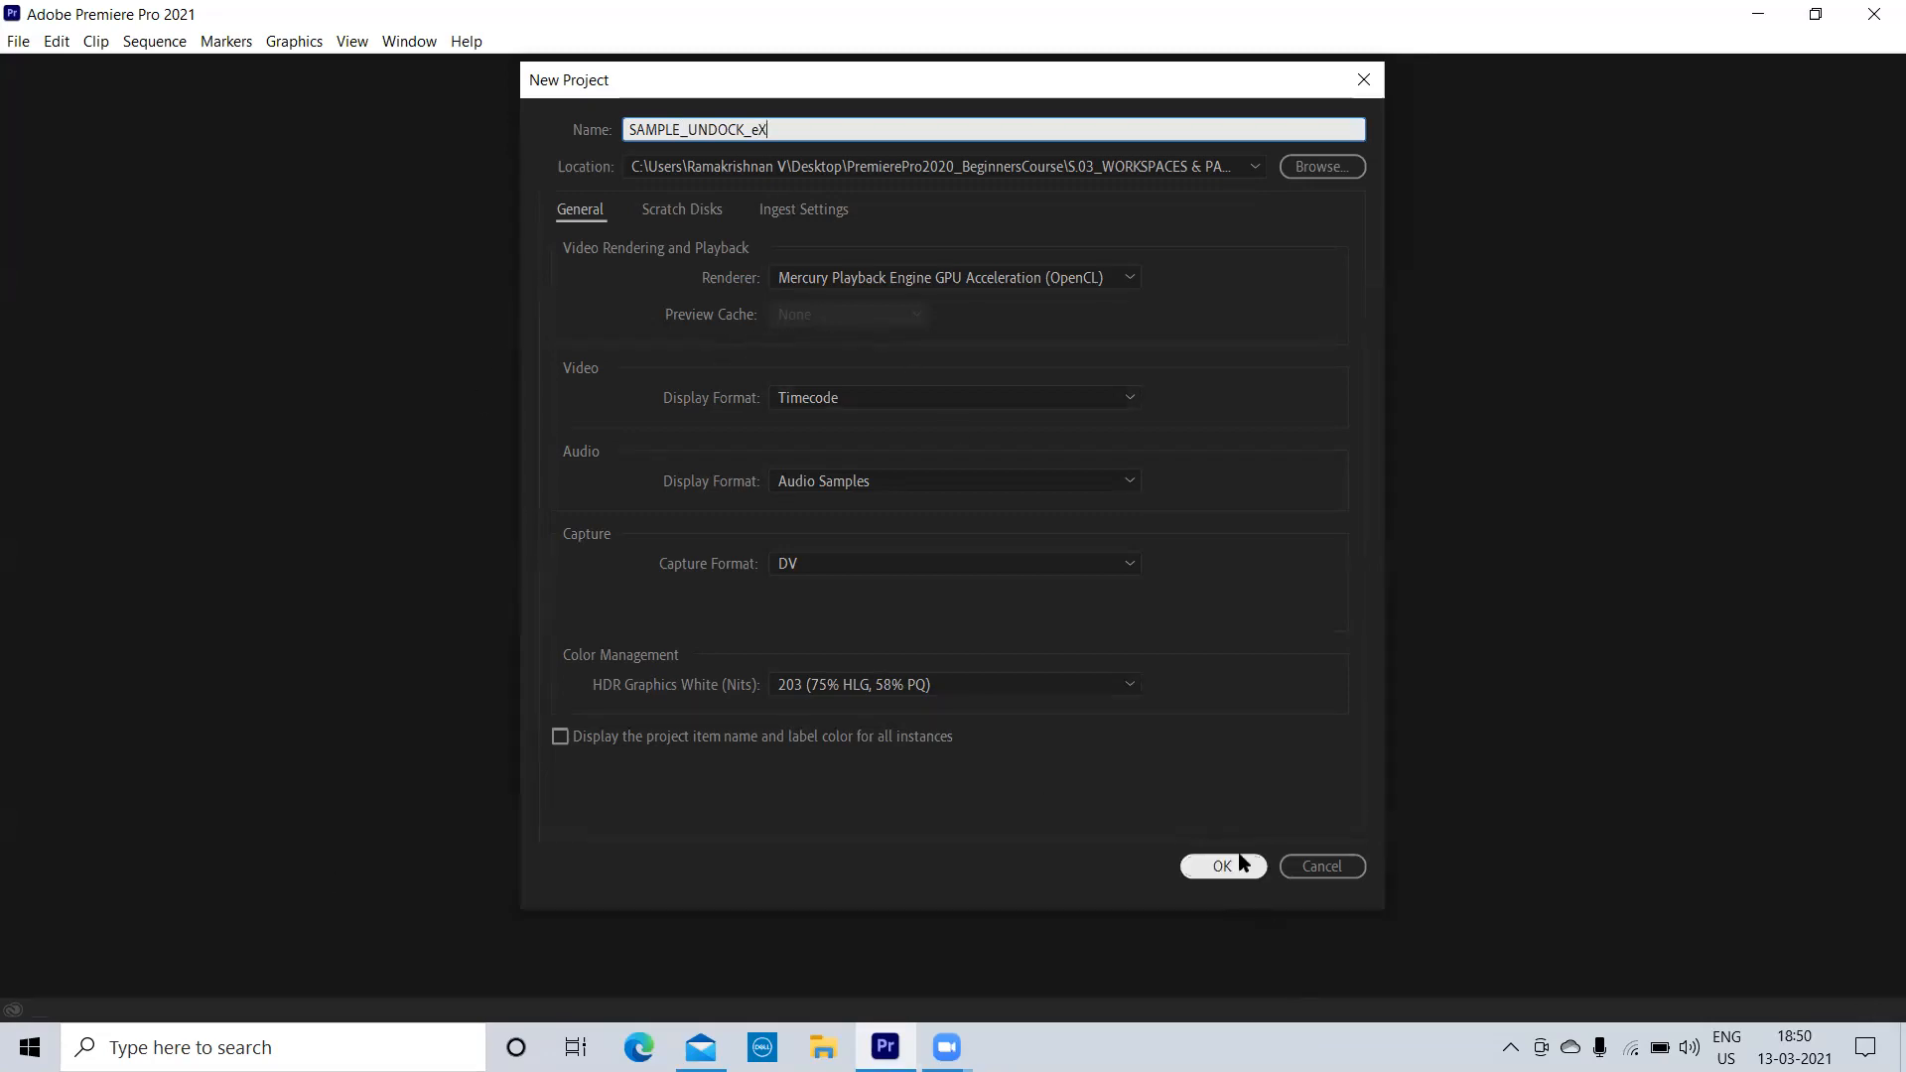
Step: Review the scratch disk settings, create the project, and bring up the Program panel's options
{"action": "left_click", "coordinate": [683, 210]}
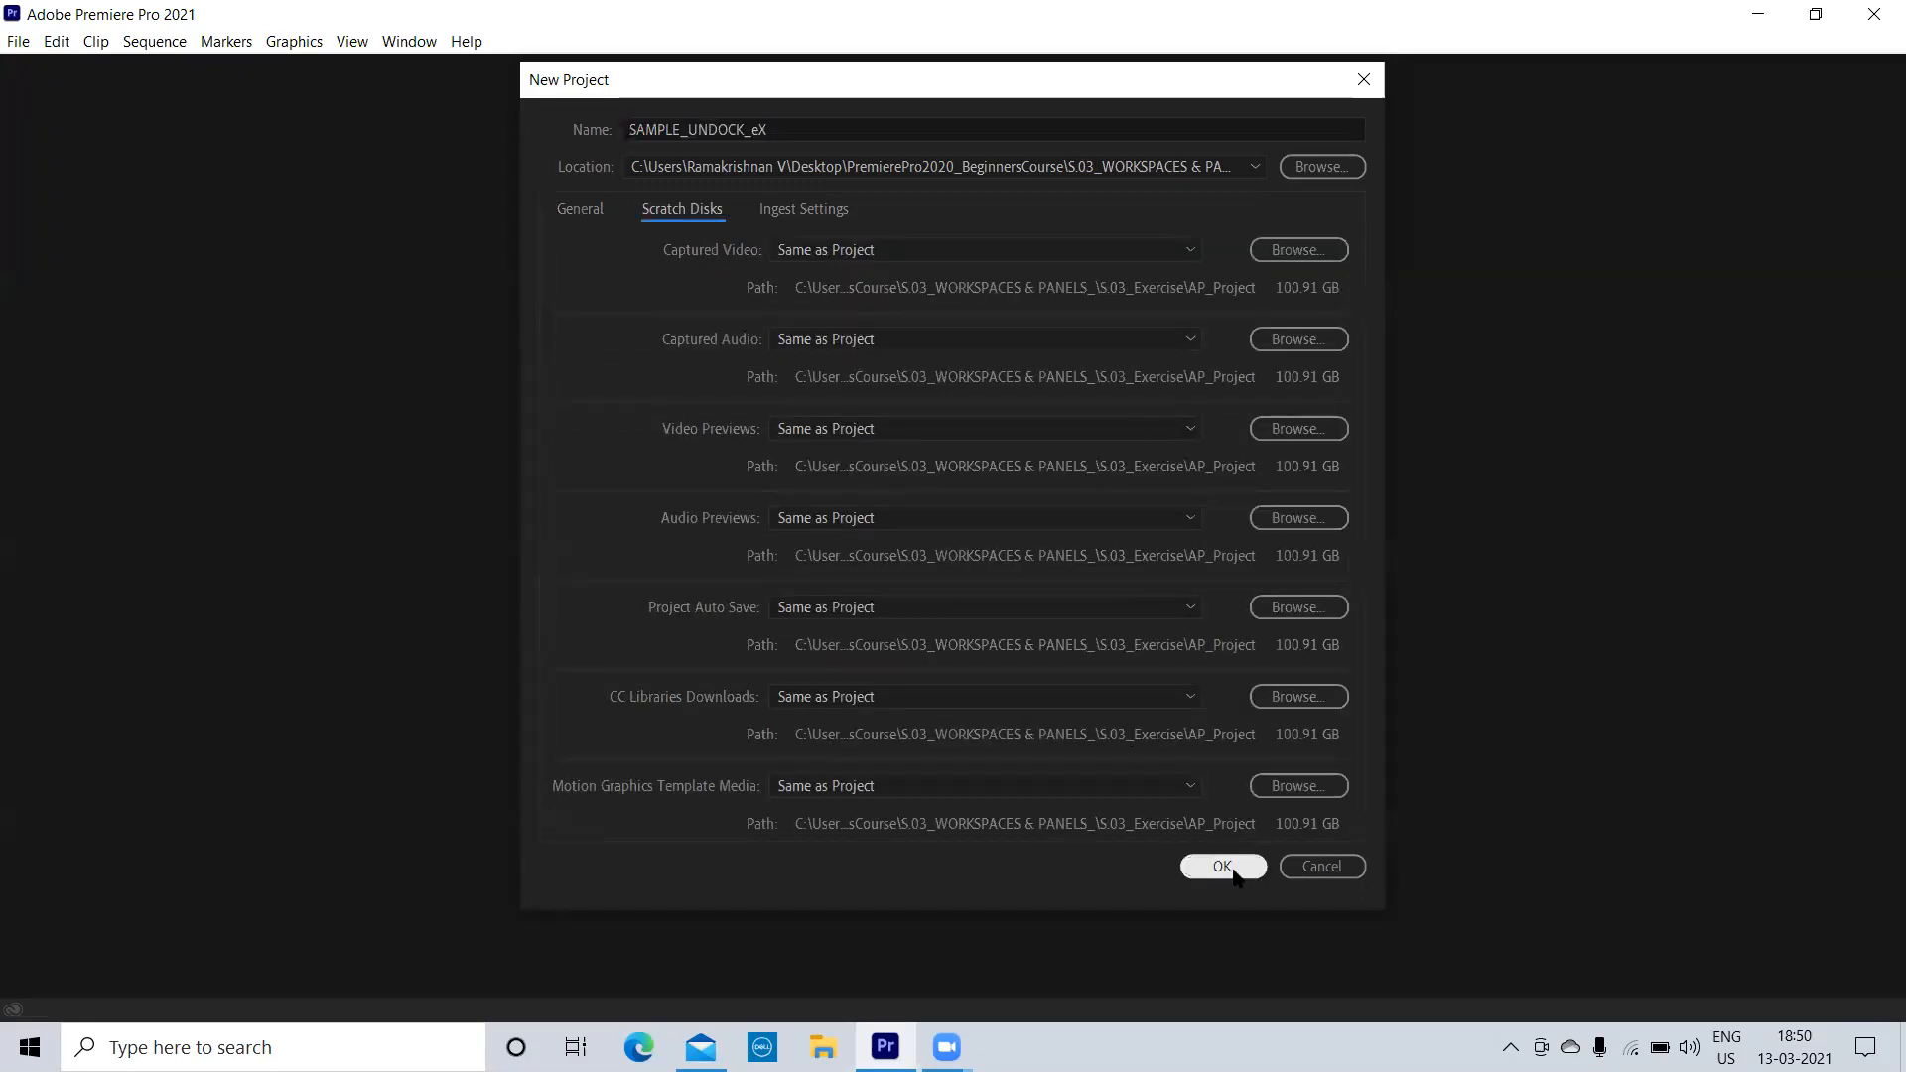
{"action": "left_click", "coordinate": [1223, 866]}
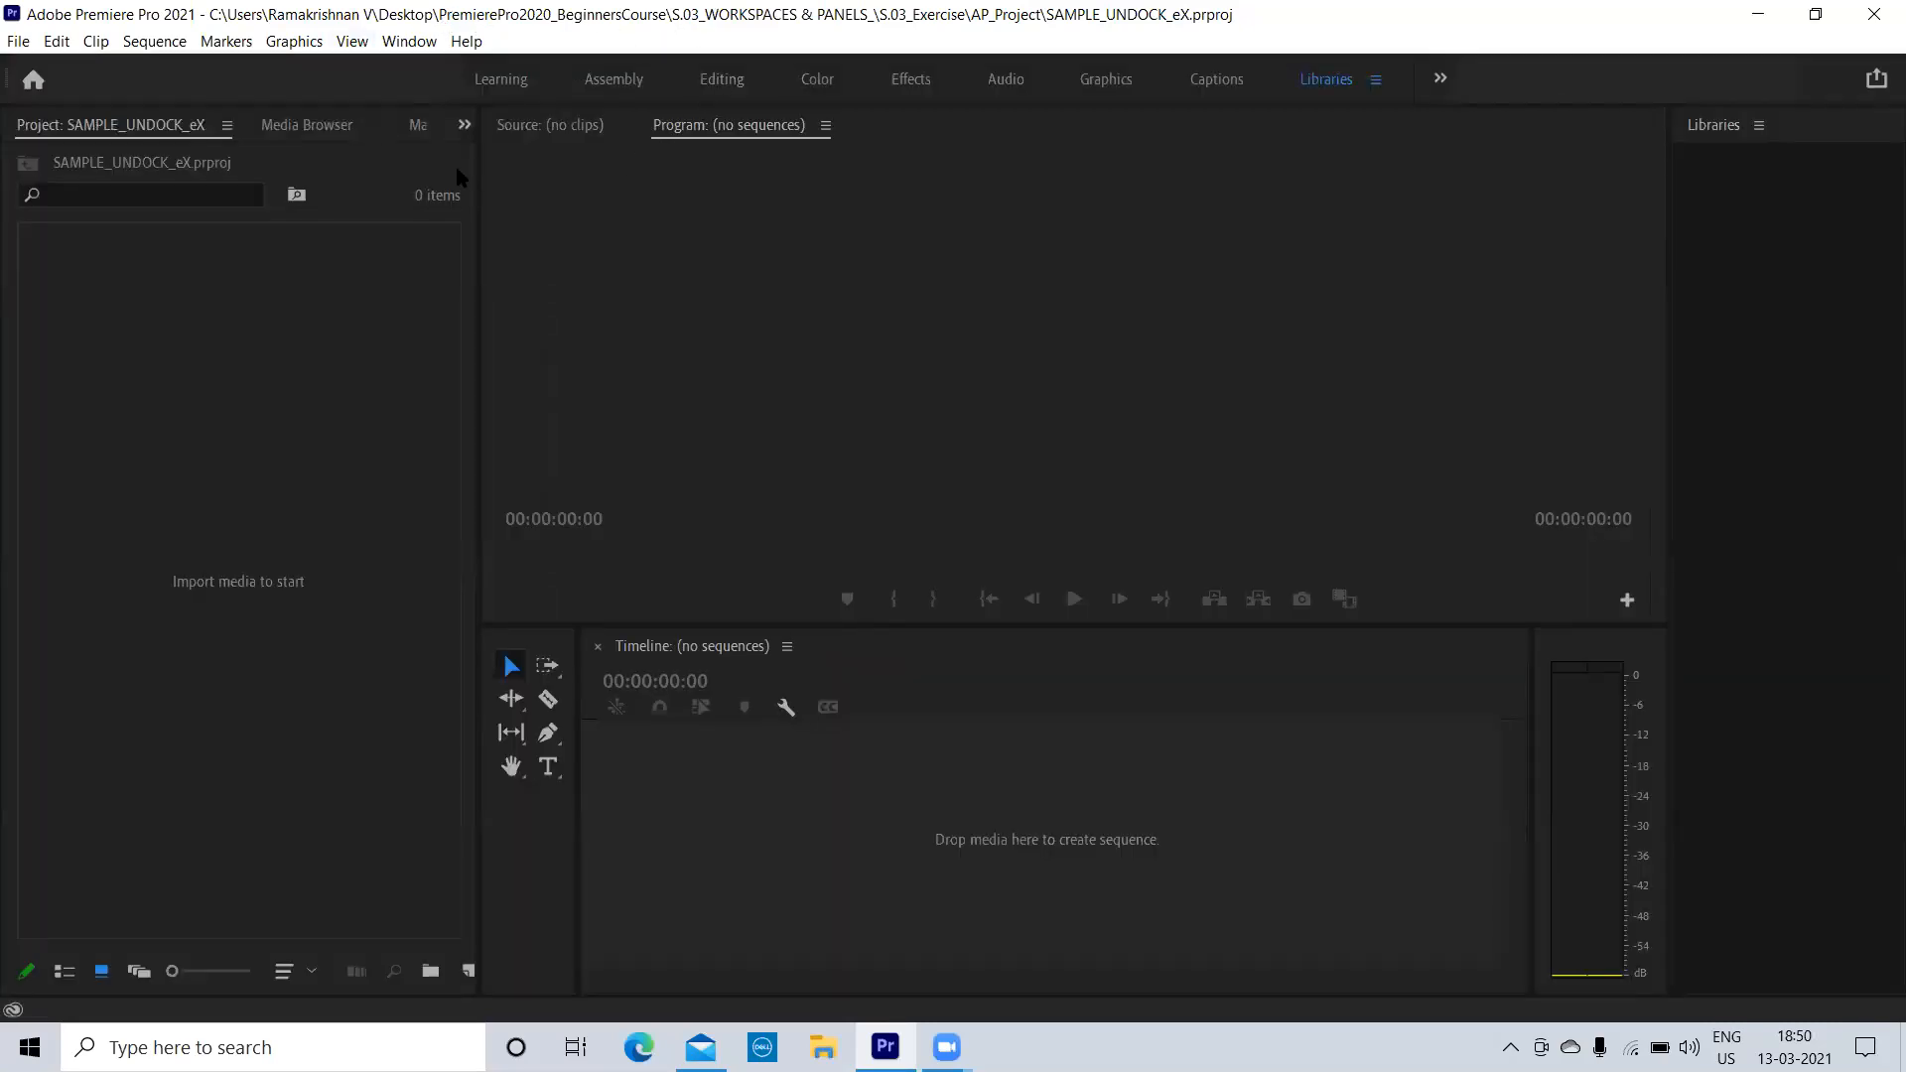
{"action": "mouse_move", "coordinate": [830, 133]}
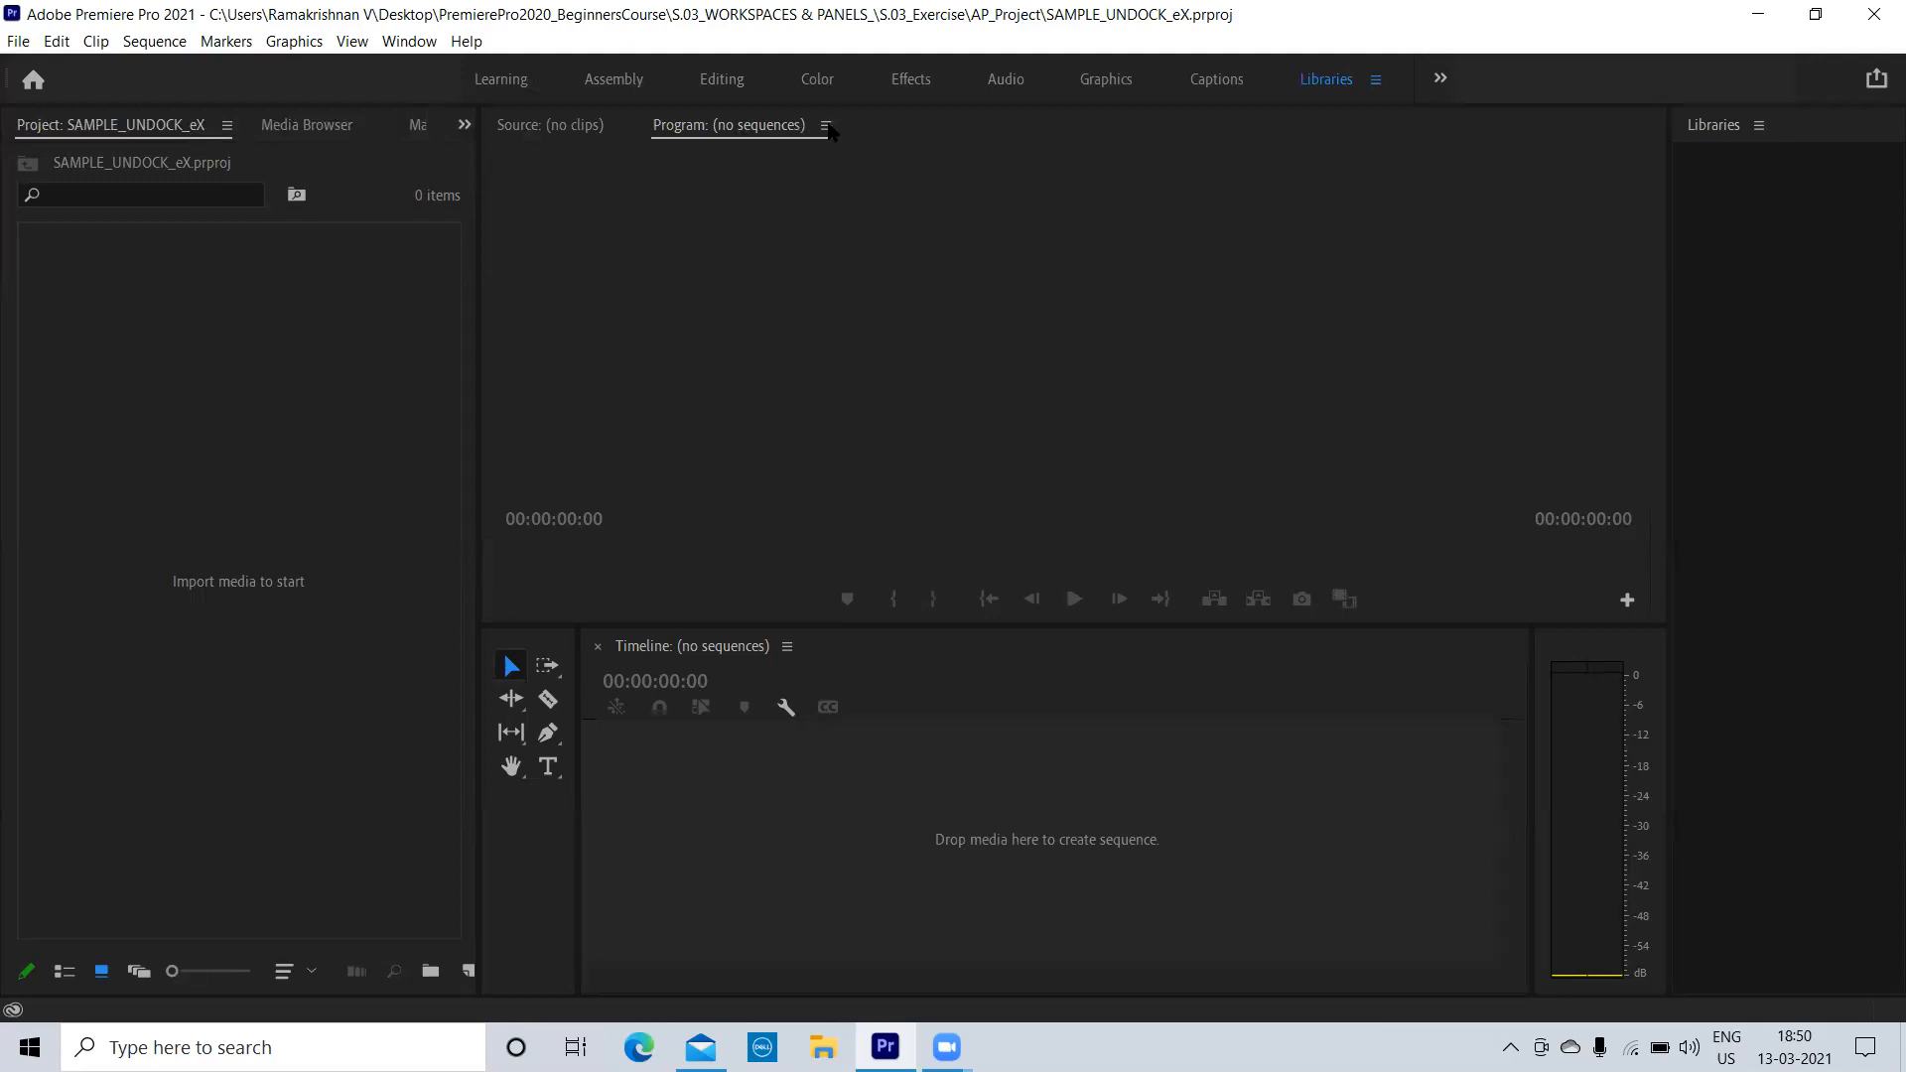
{"action": "left_click", "coordinate": [826, 126]}
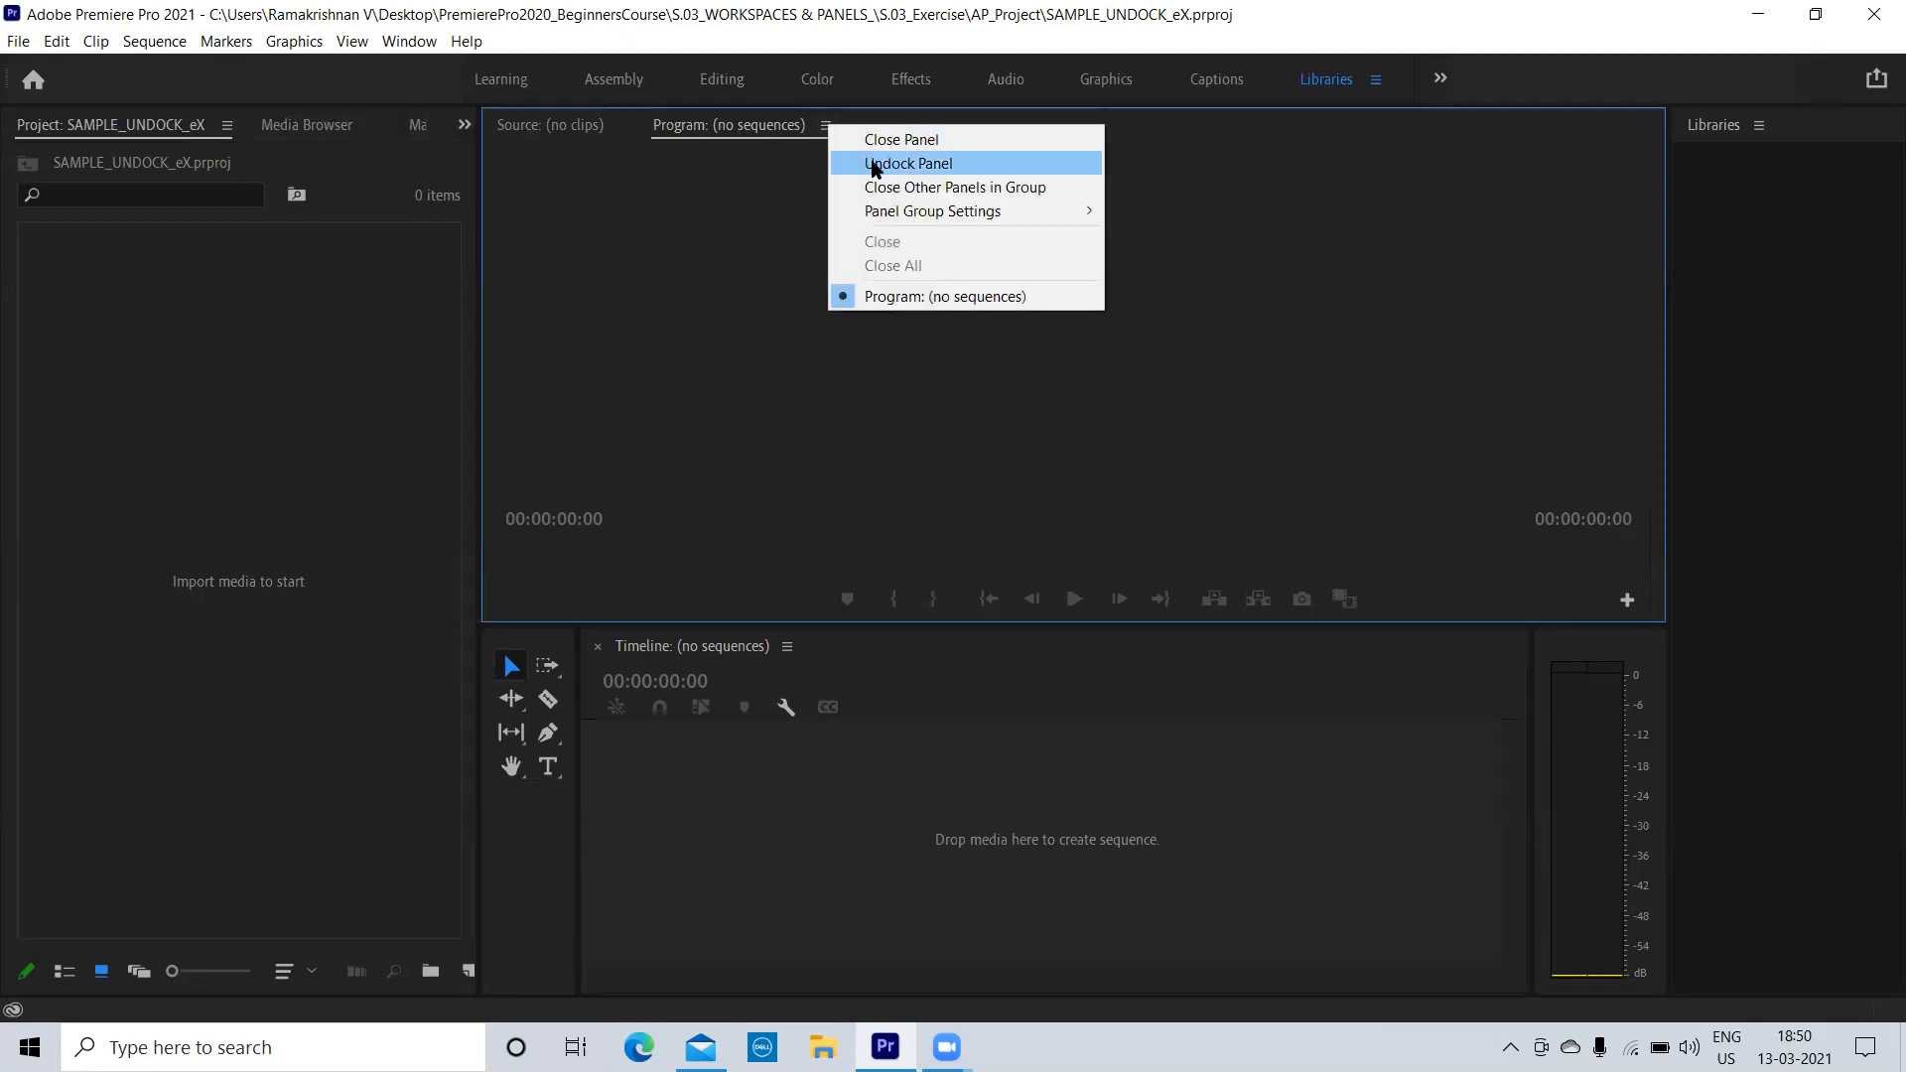
Step: Undock the Program monitor into its own floating window
{"action": "left_click", "coordinate": [909, 163]}
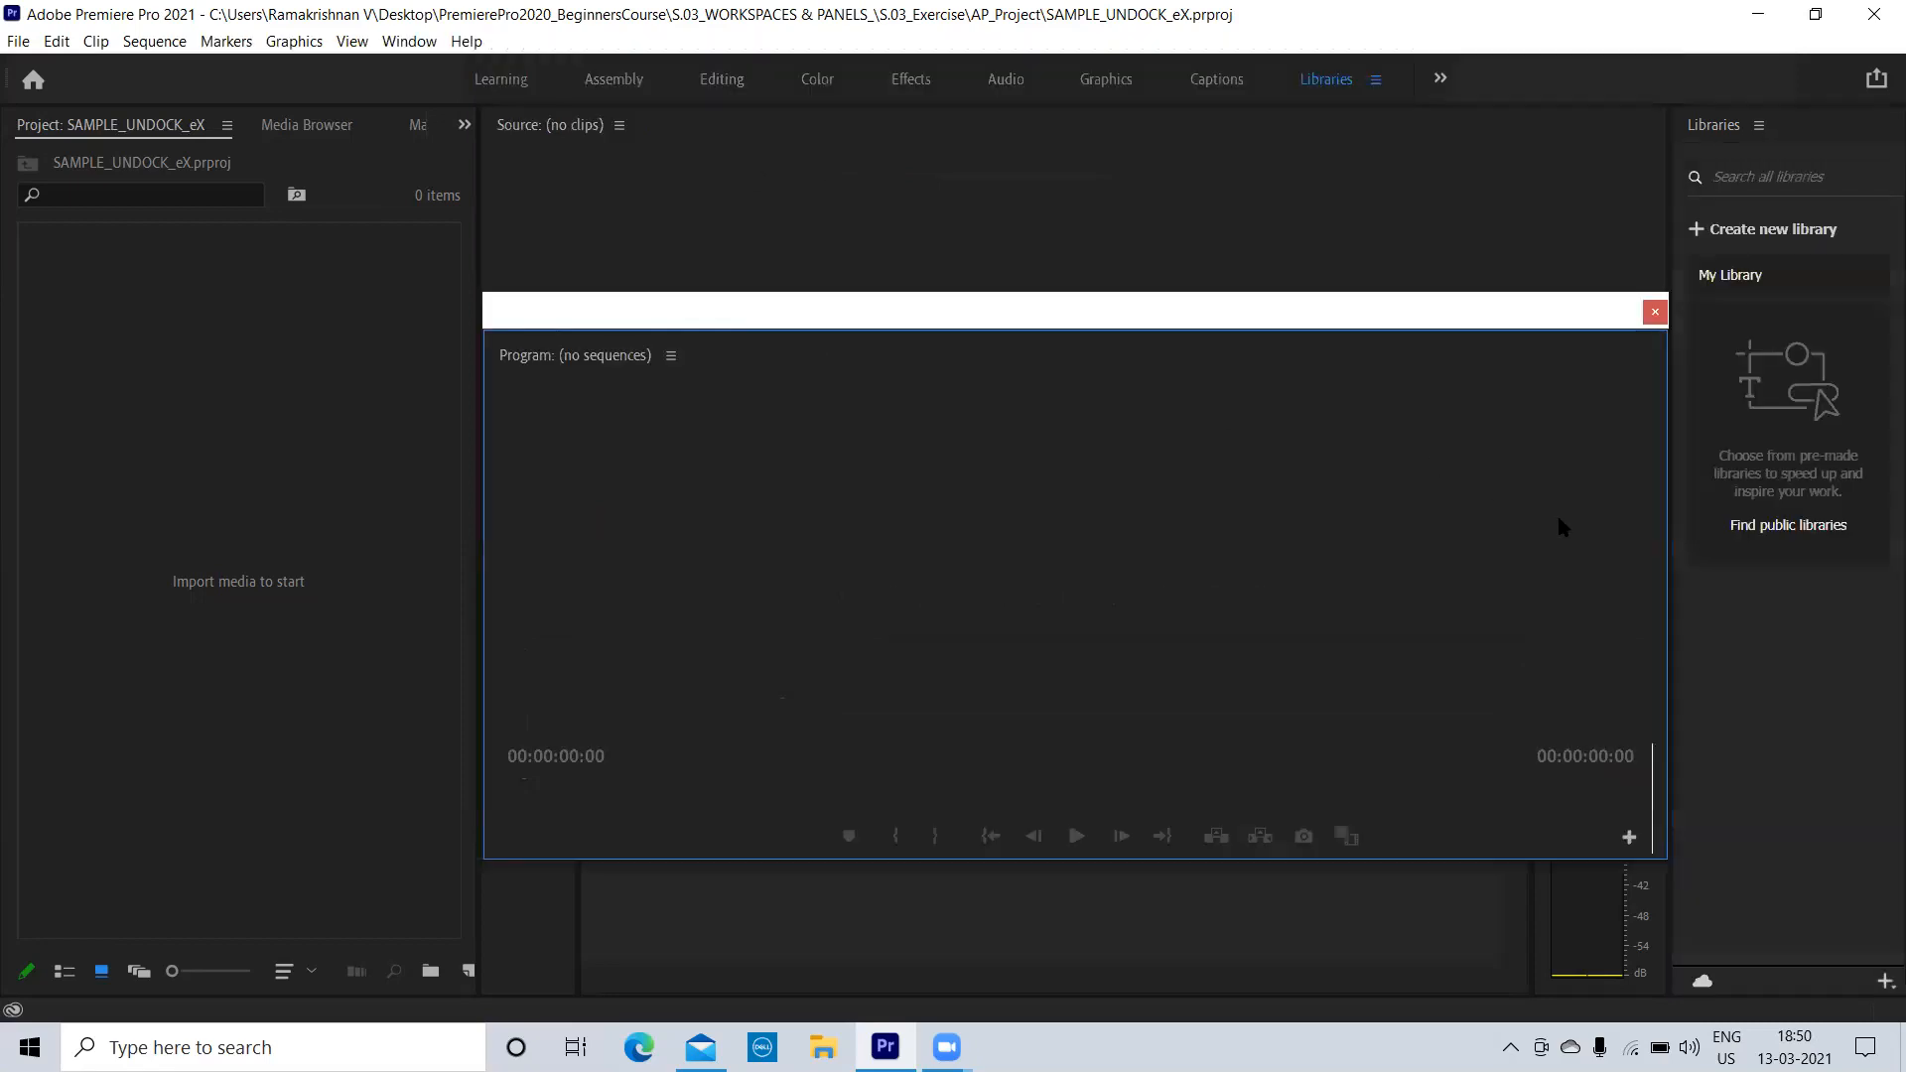
{"action": "mouse_move", "coordinate": [832, 354]}
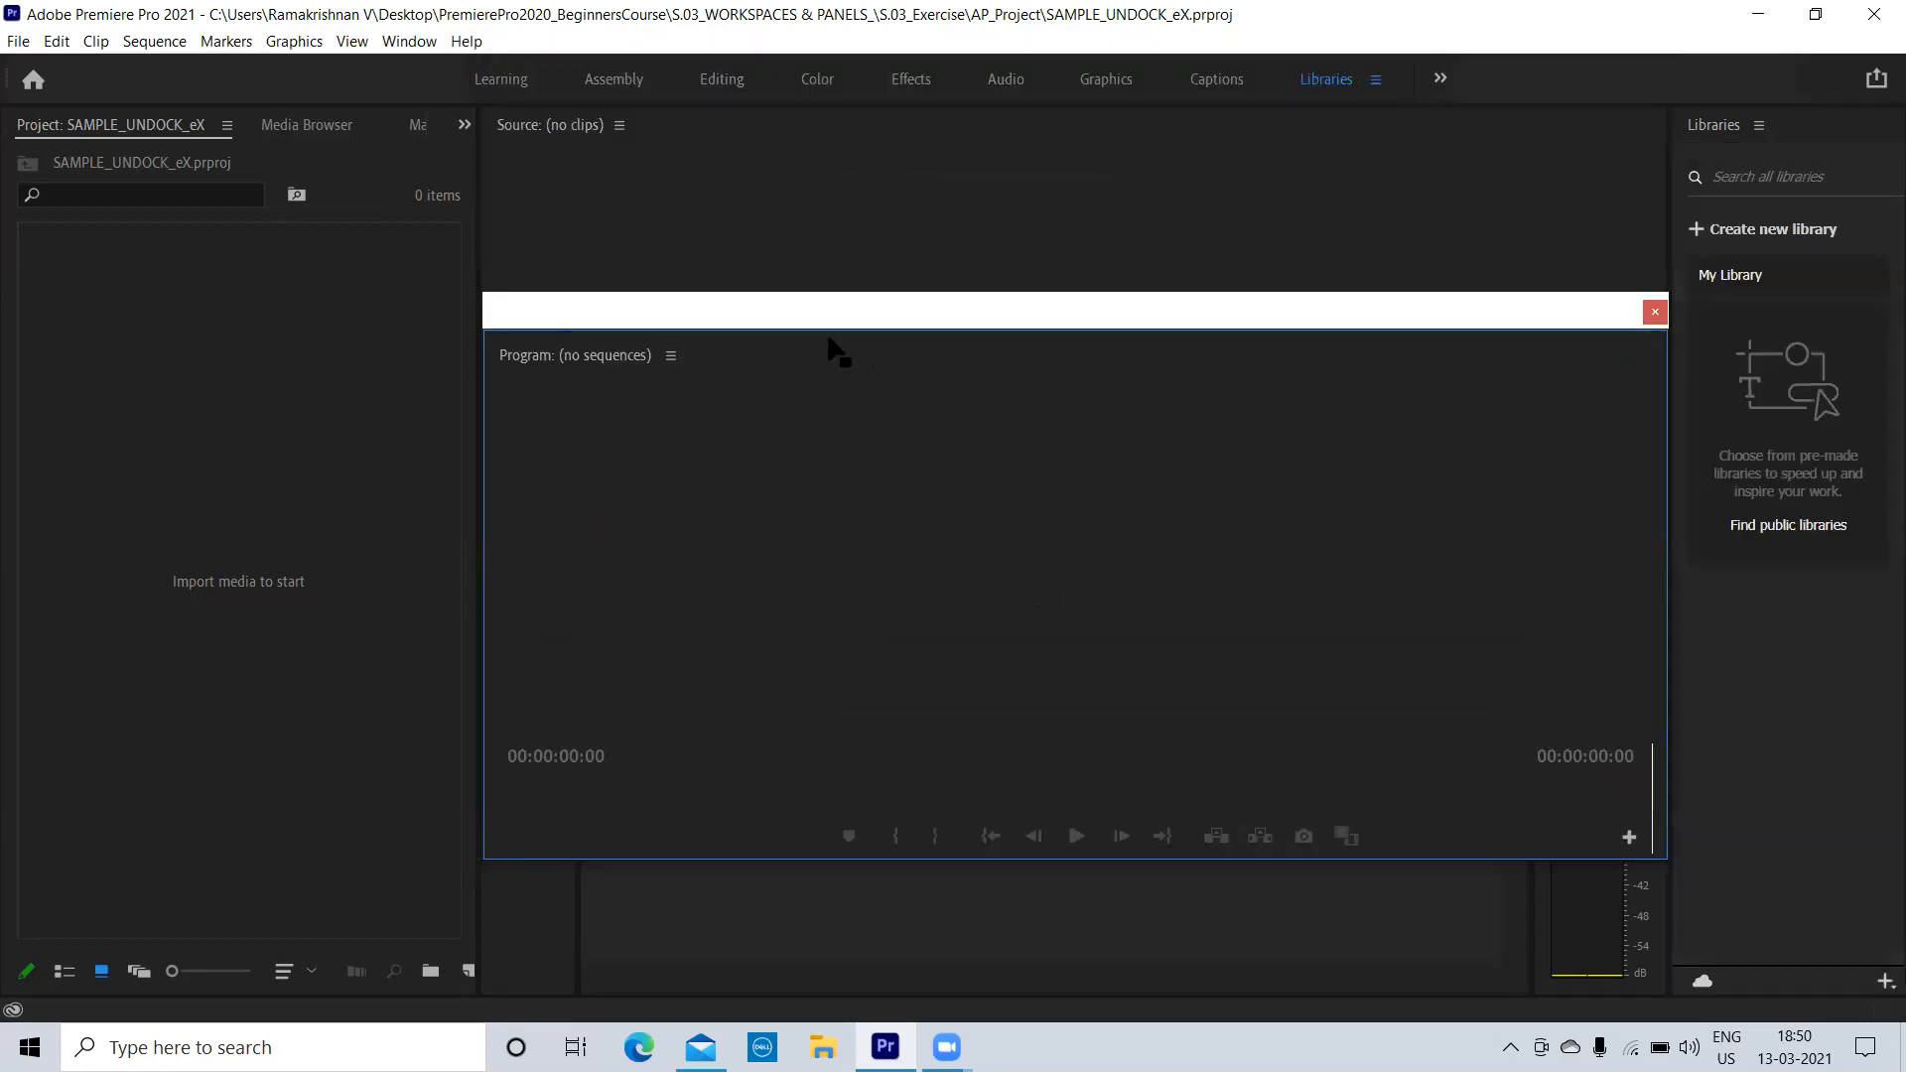
{"action": "mouse_move", "coordinate": [818, 433]}
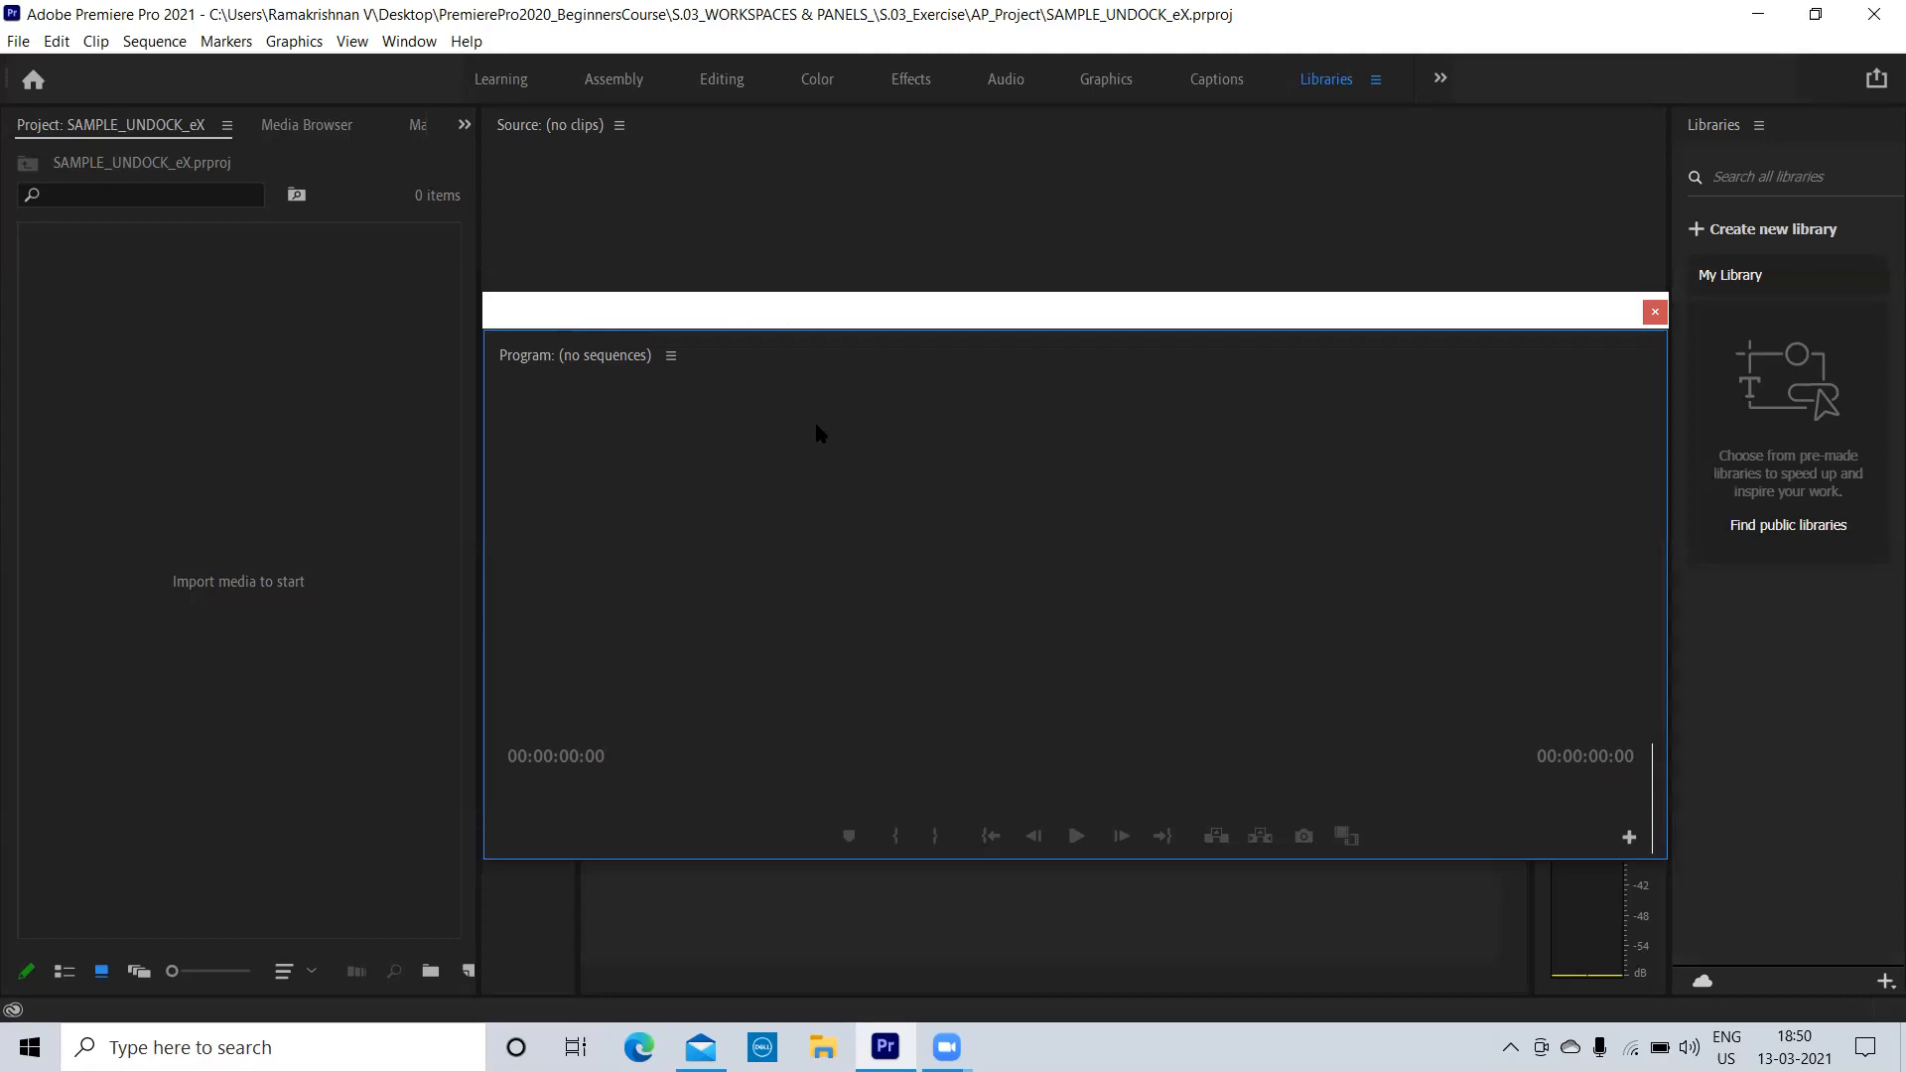
{"action": "mouse_move", "coordinate": [713, 294]}
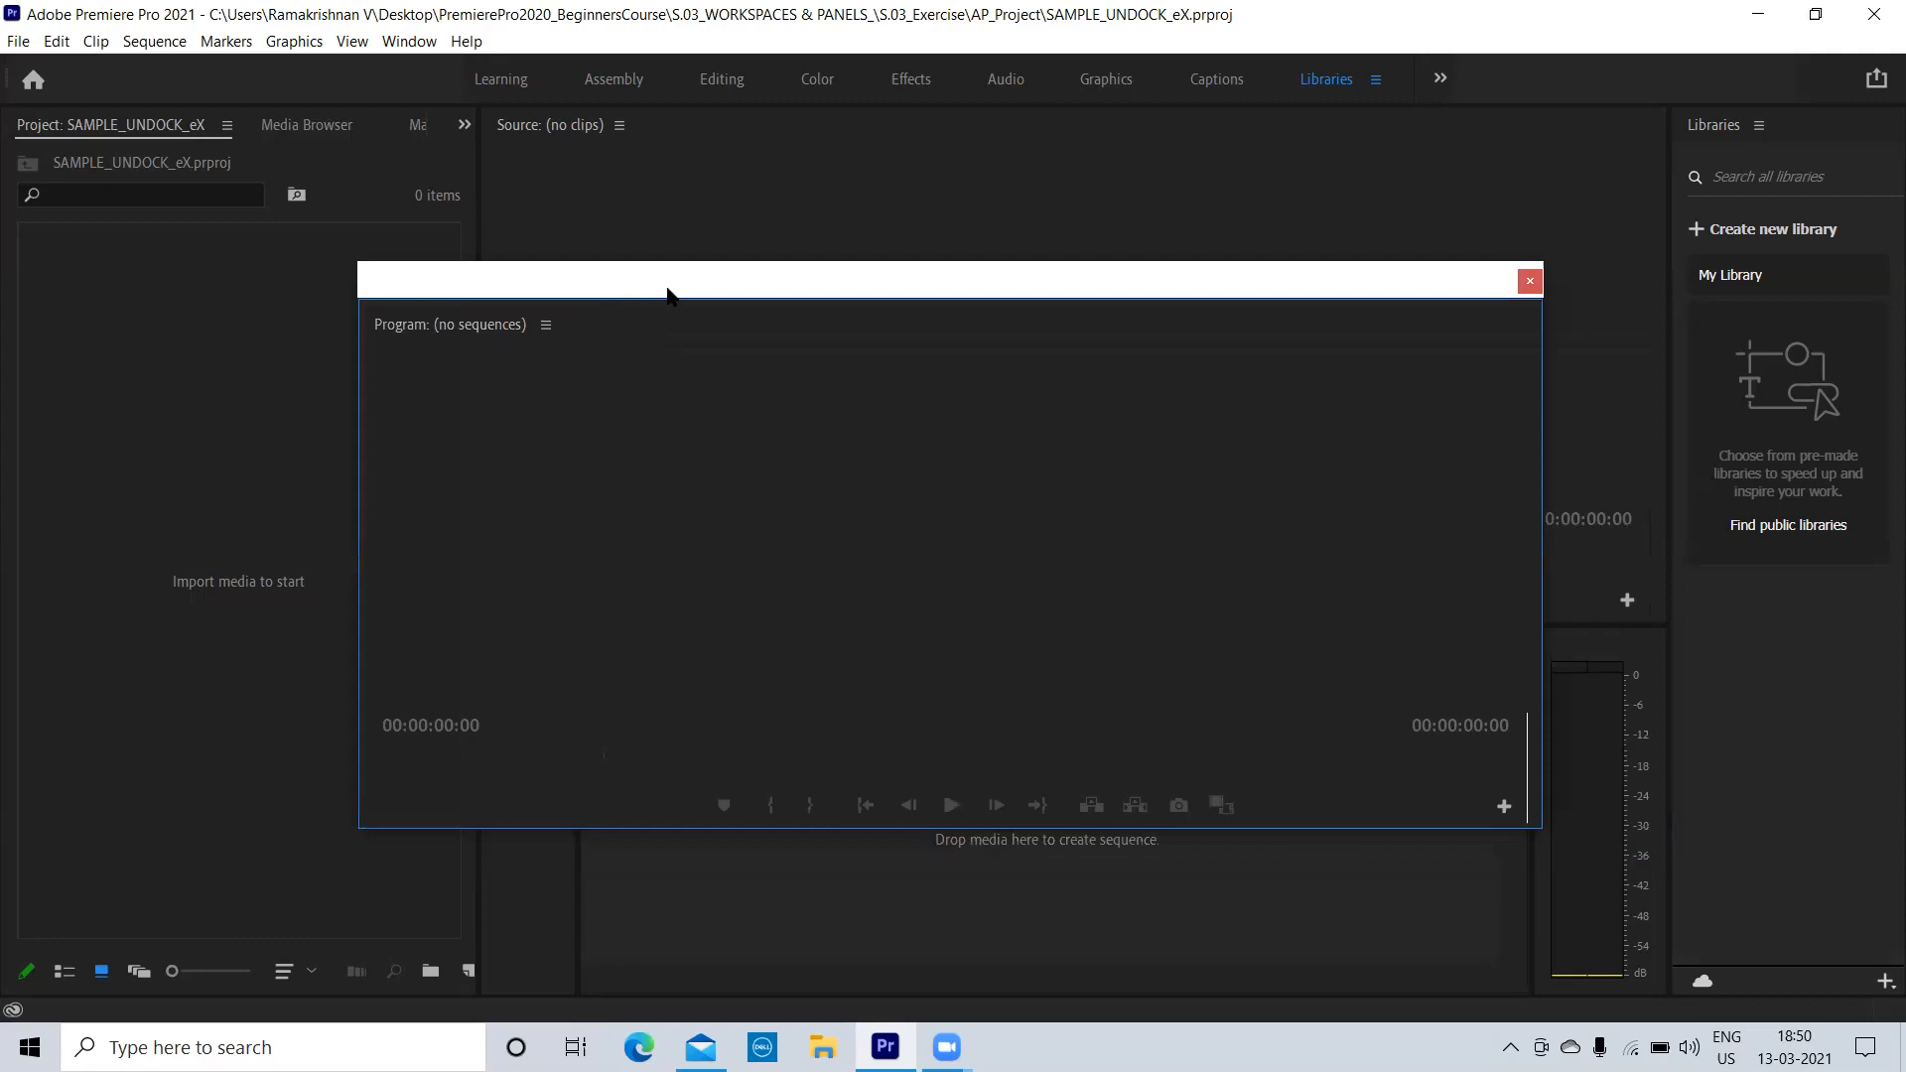
{"action": "mouse_move", "coordinate": [1236, 385]}
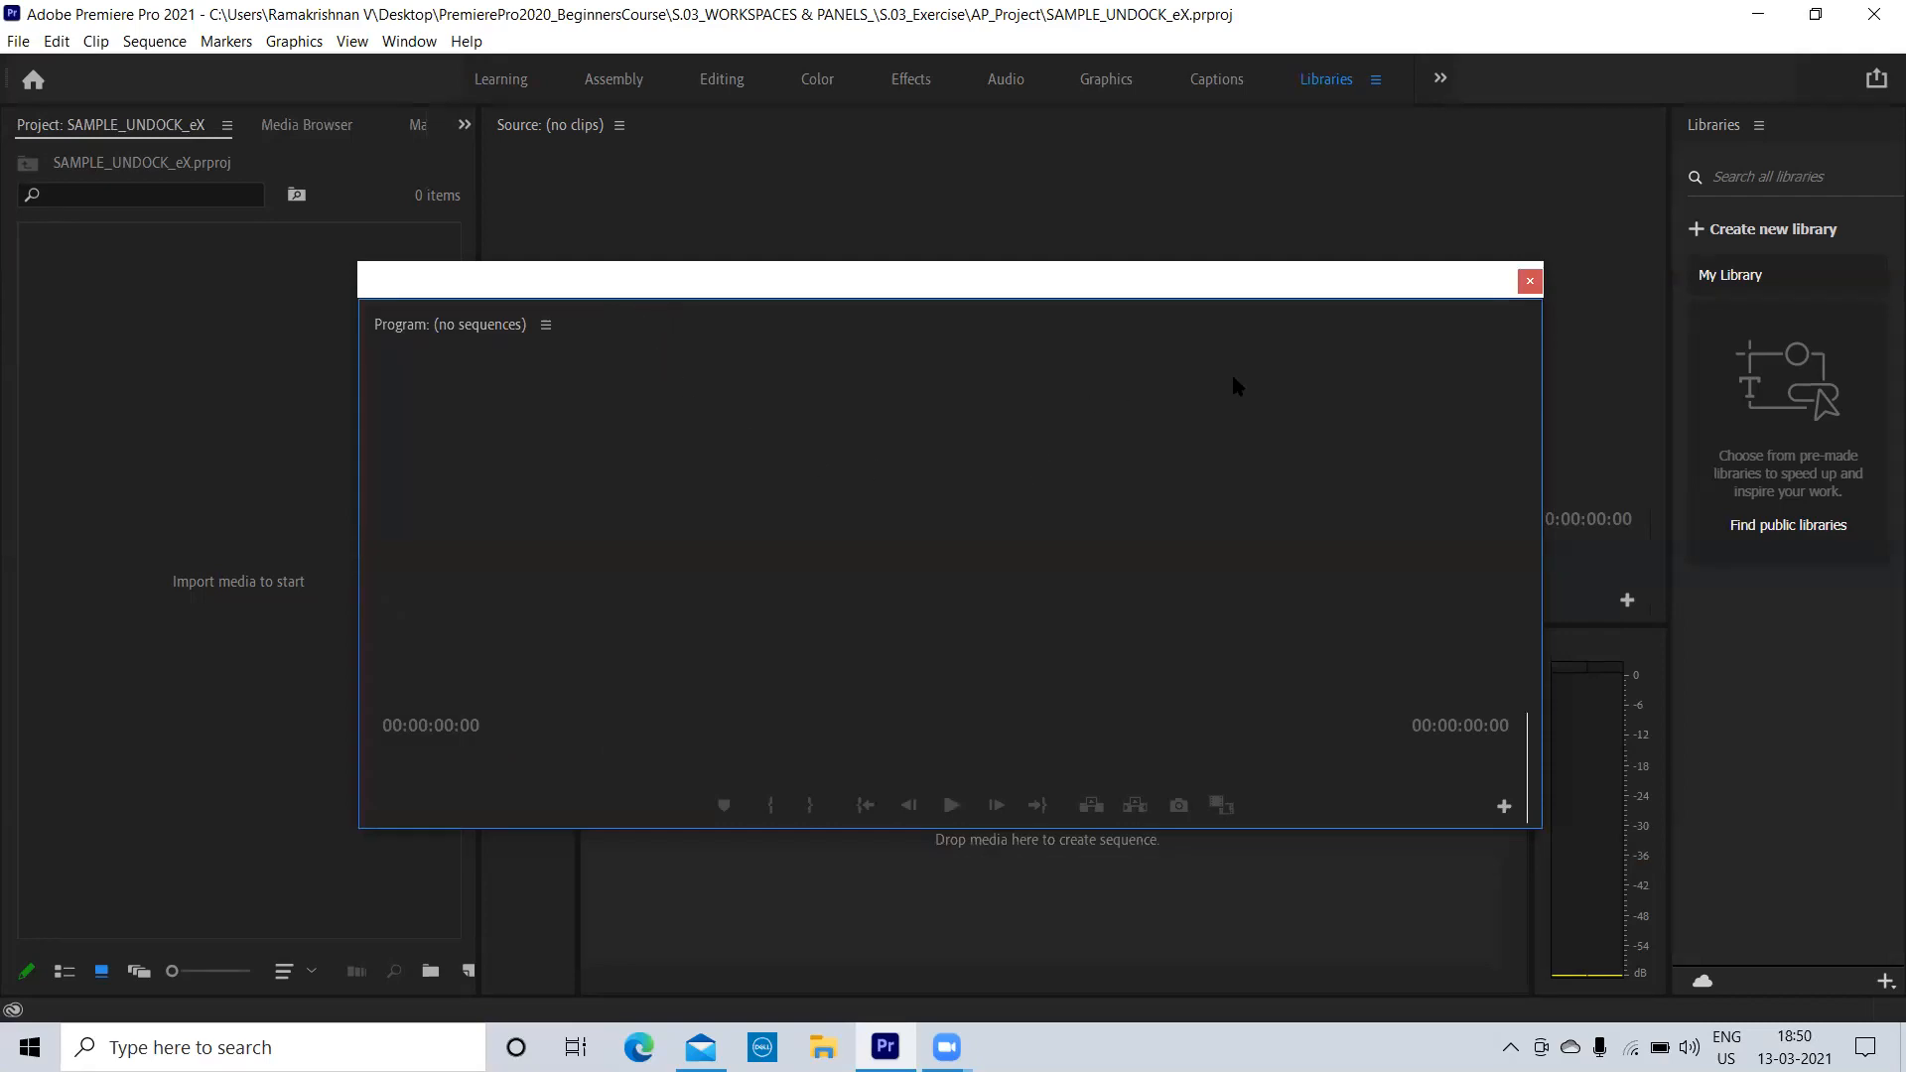
{"action": "mouse_move", "coordinate": [1112, 369]}
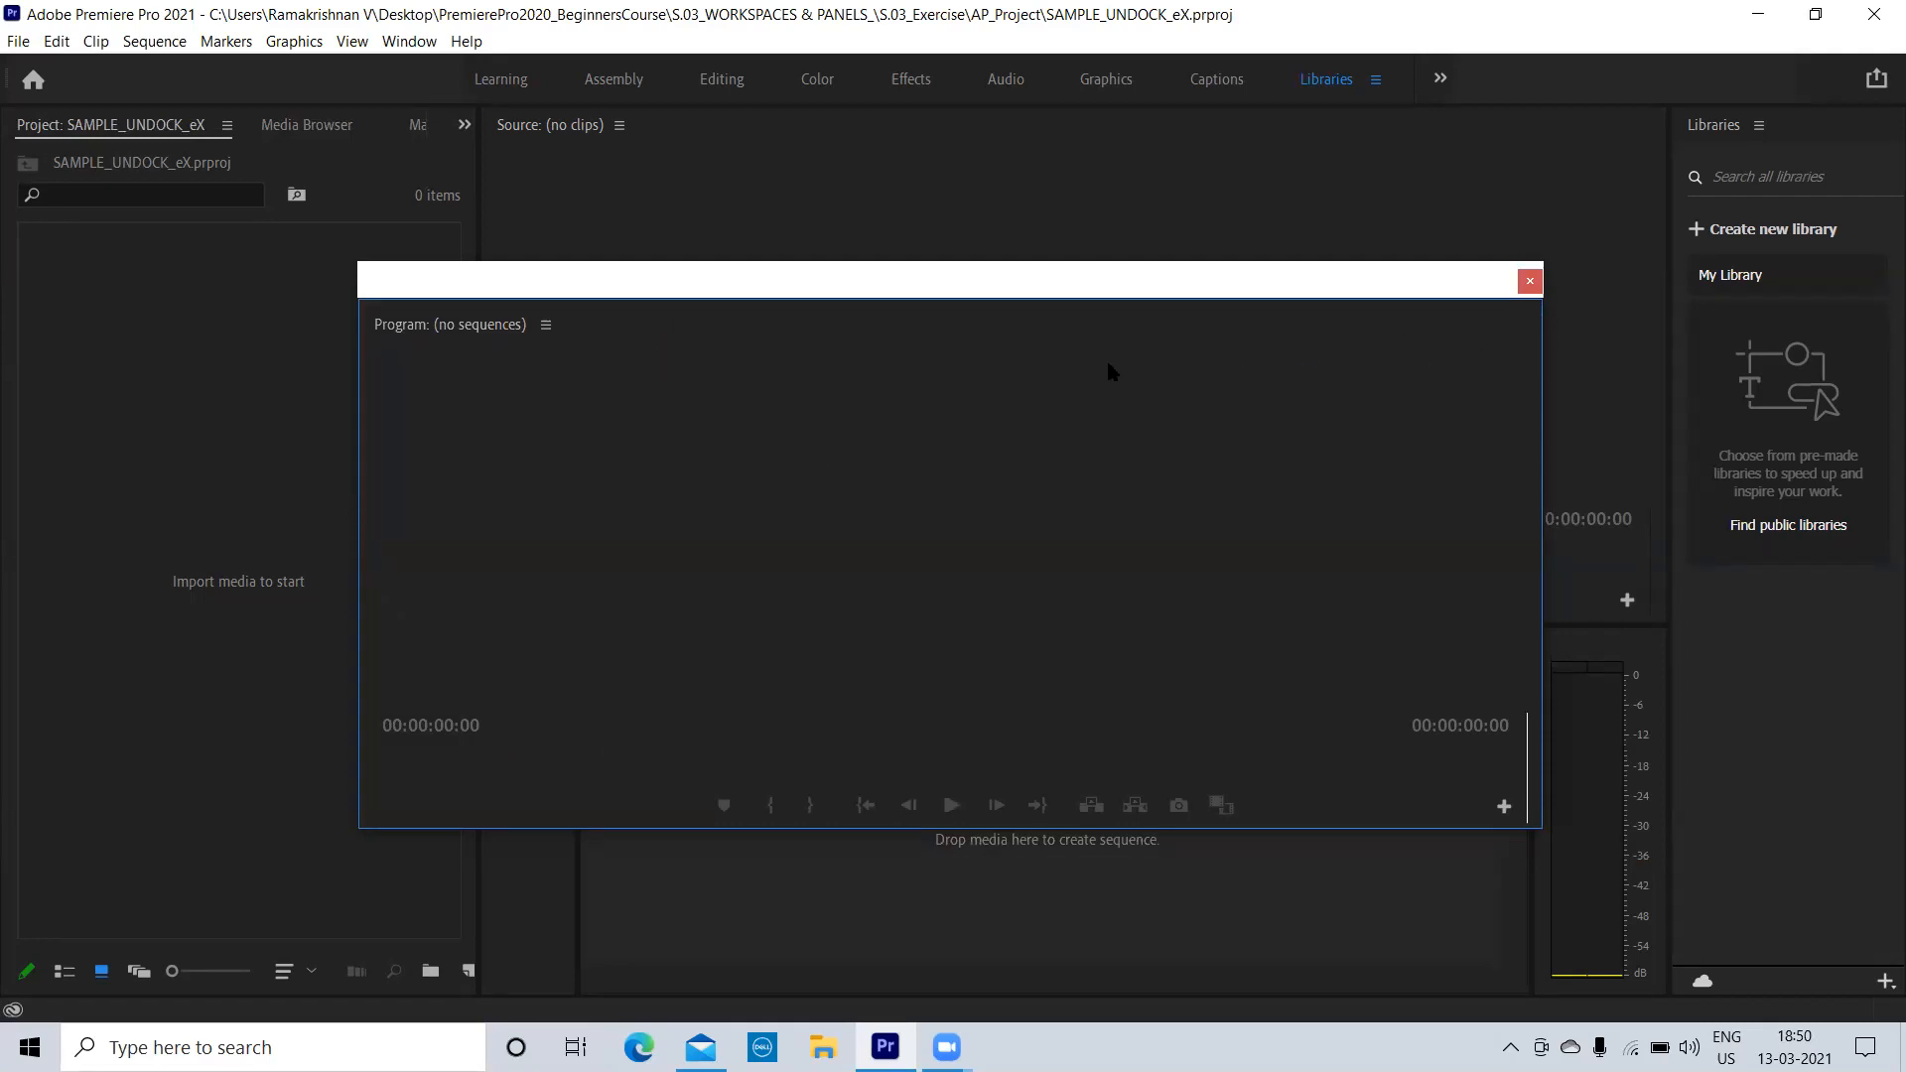
{"action": "mouse_move", "coordinate": [1034, 219]}
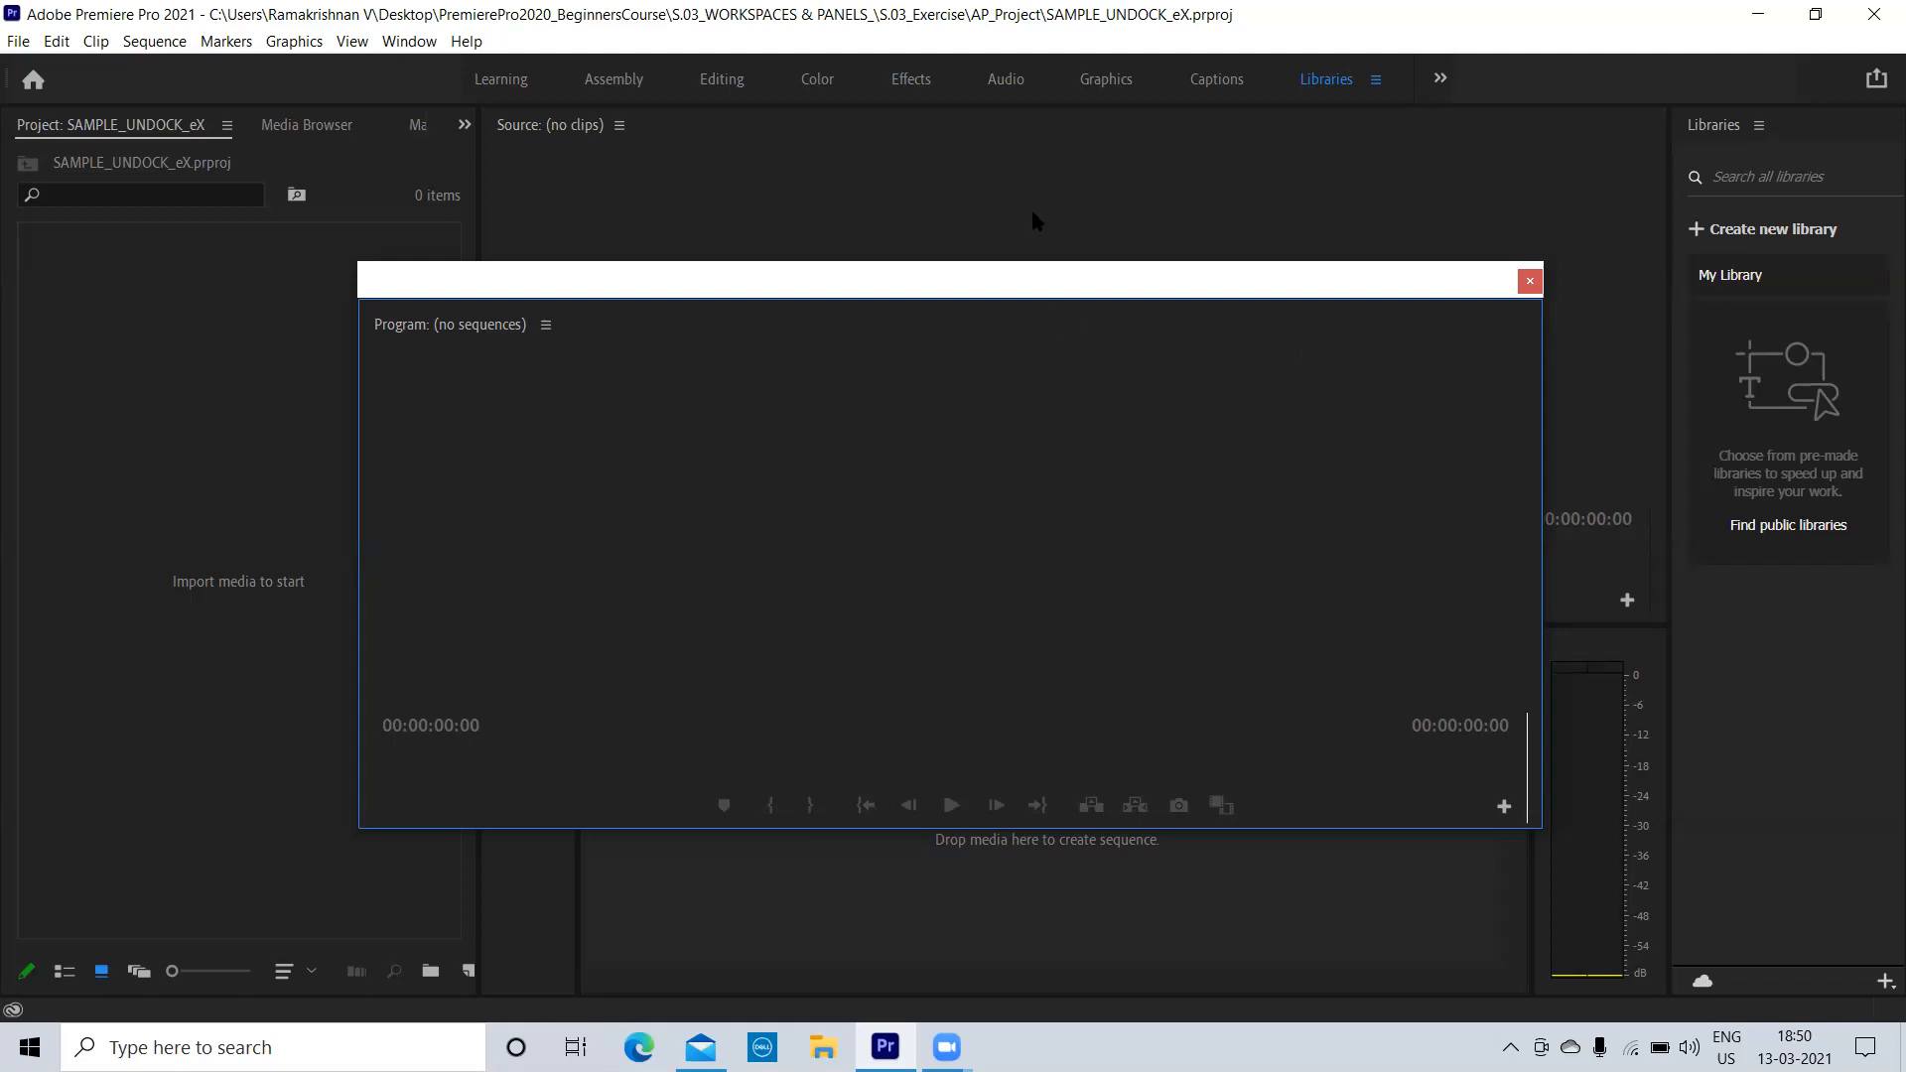
{"action": "mouse_move", "coordinate": [1076, 429]}
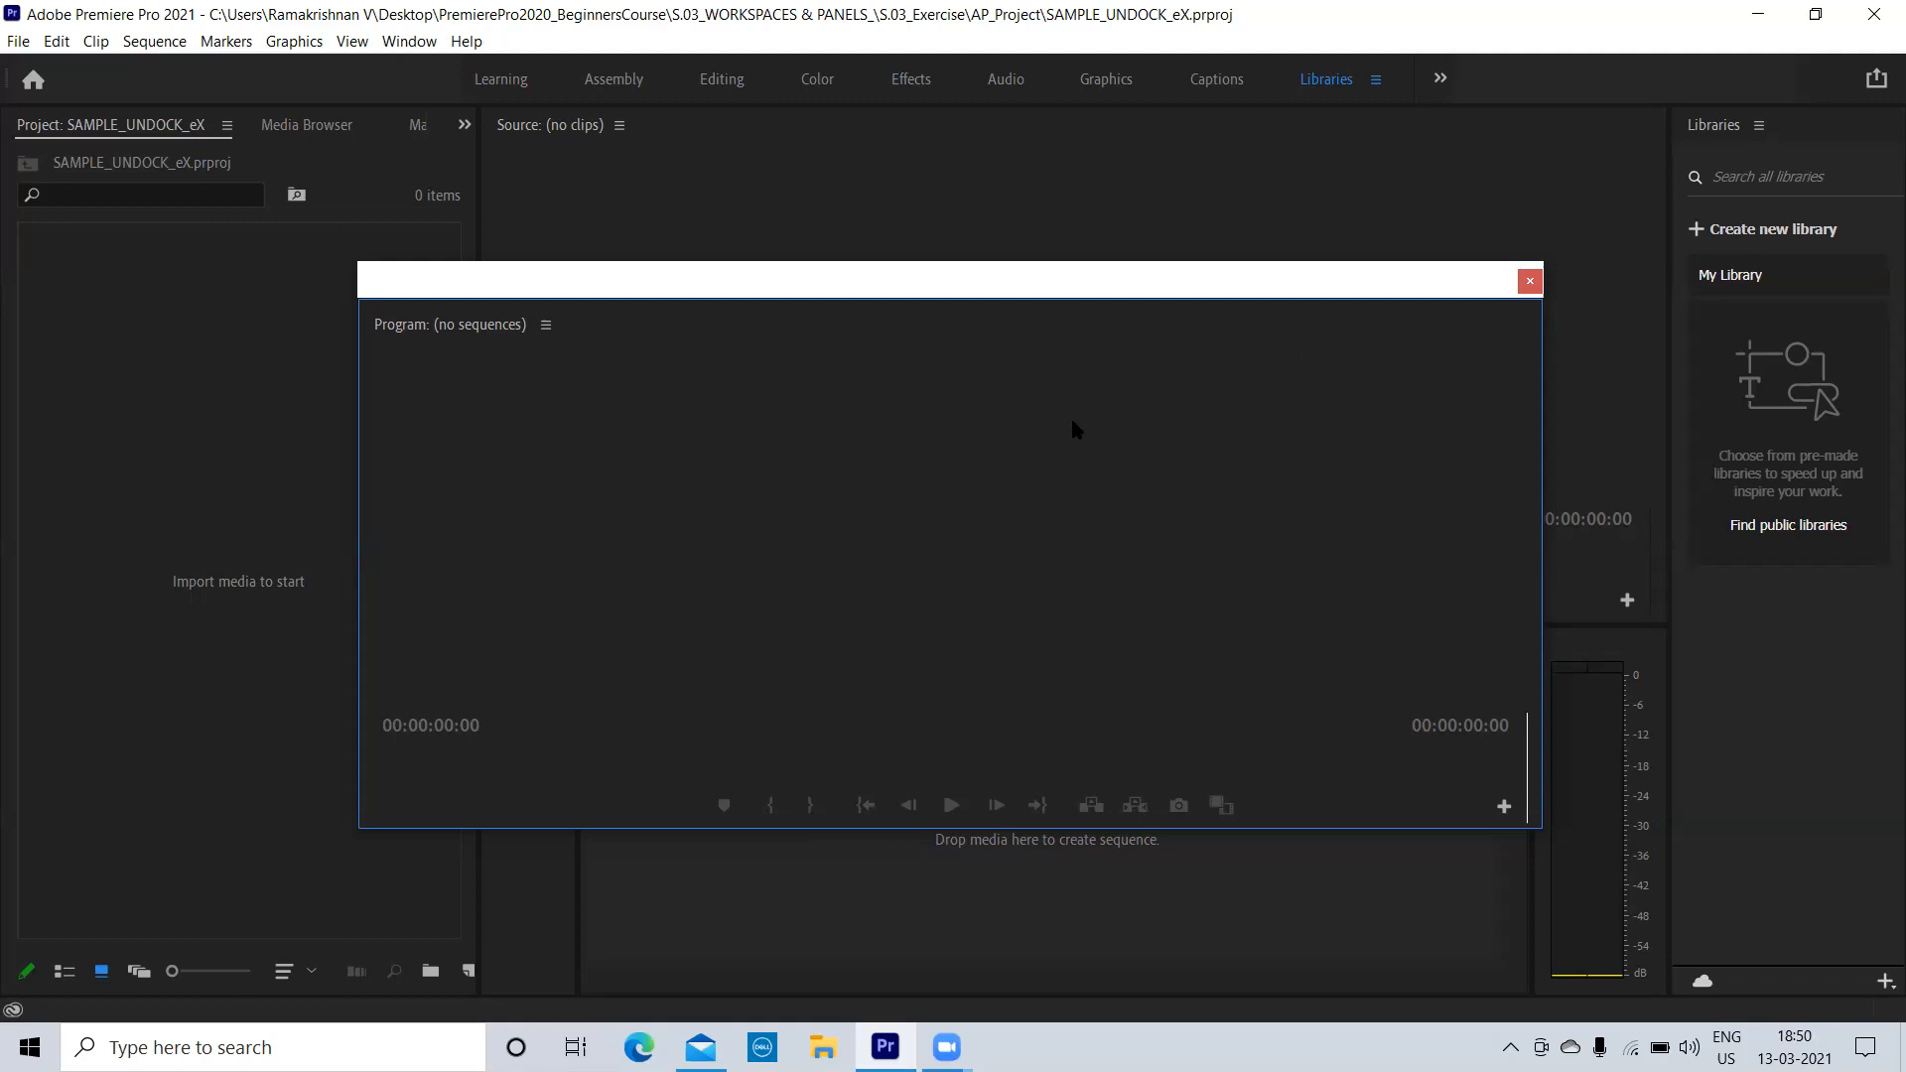
{"action": "mouse_move", "coordinate": [1191, 339]}
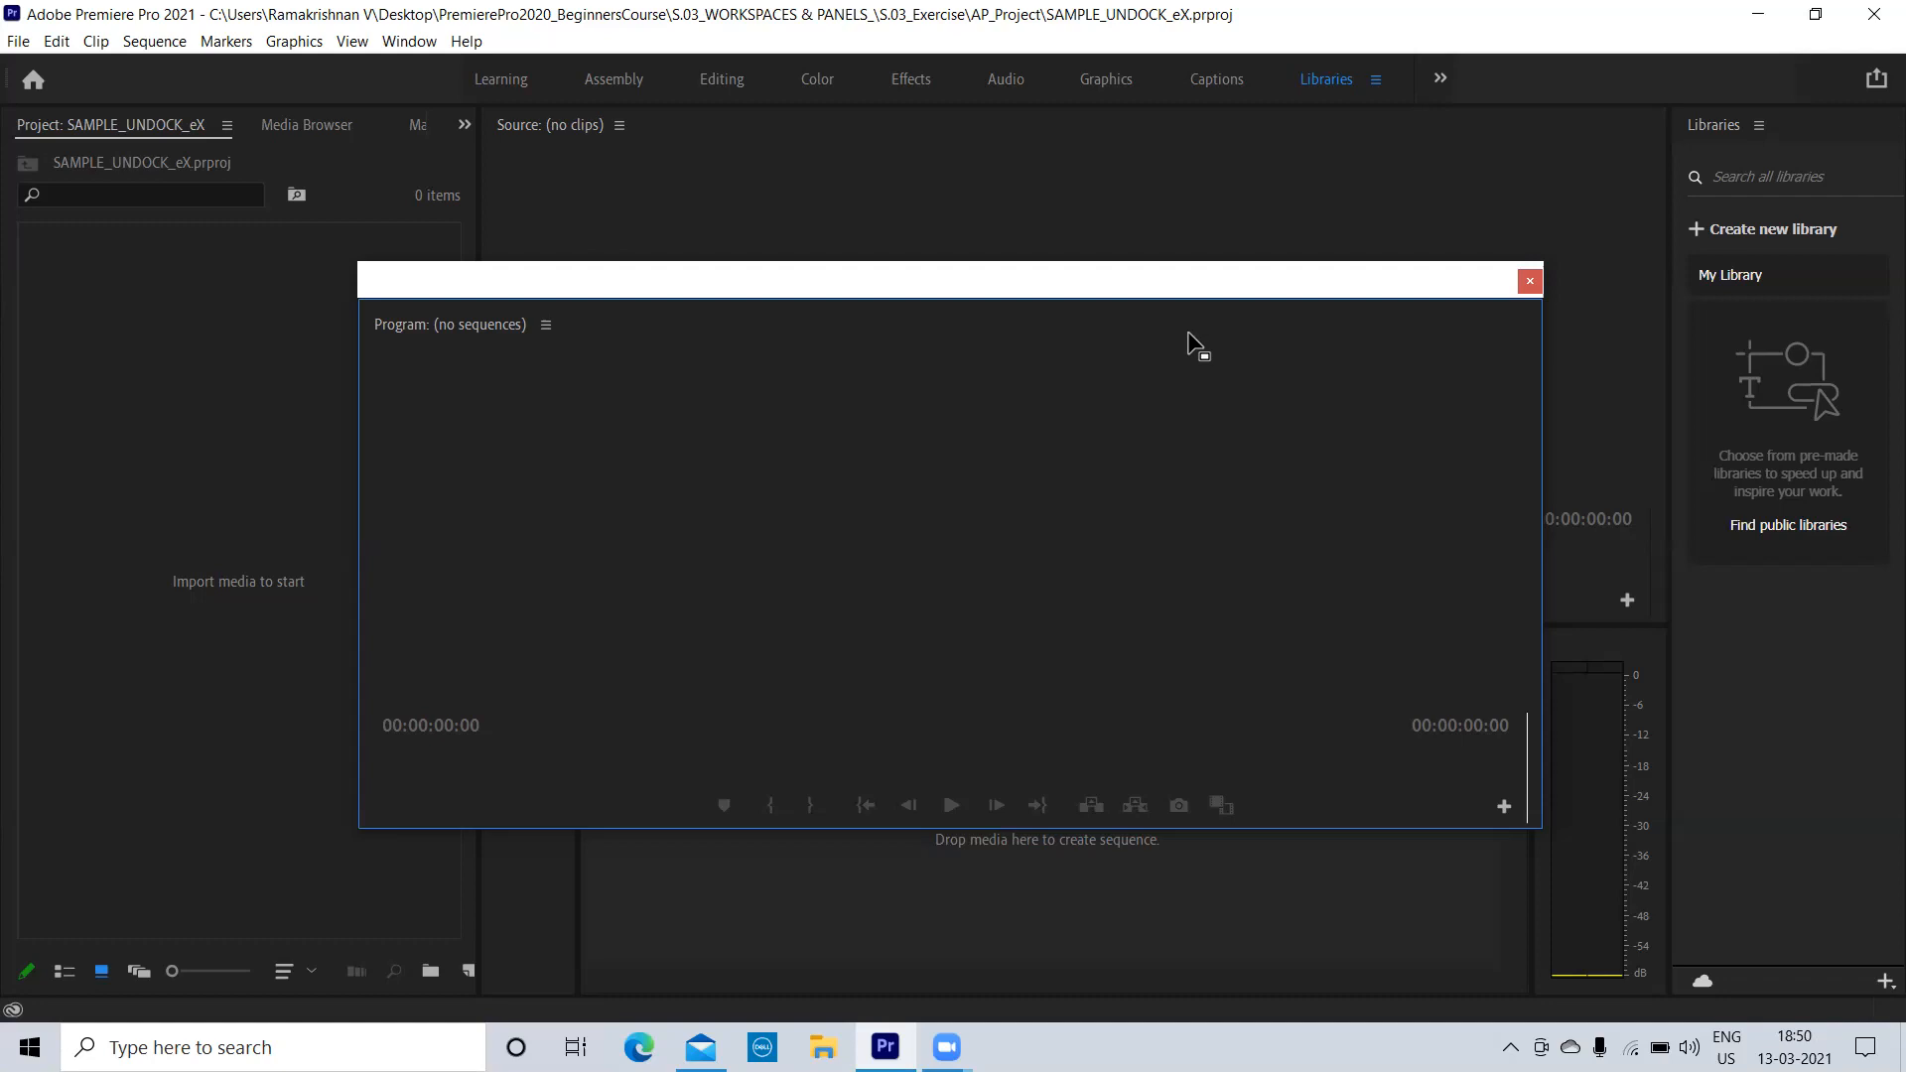
{"action": "mouse_move", "coordinate": [1537, 318]}
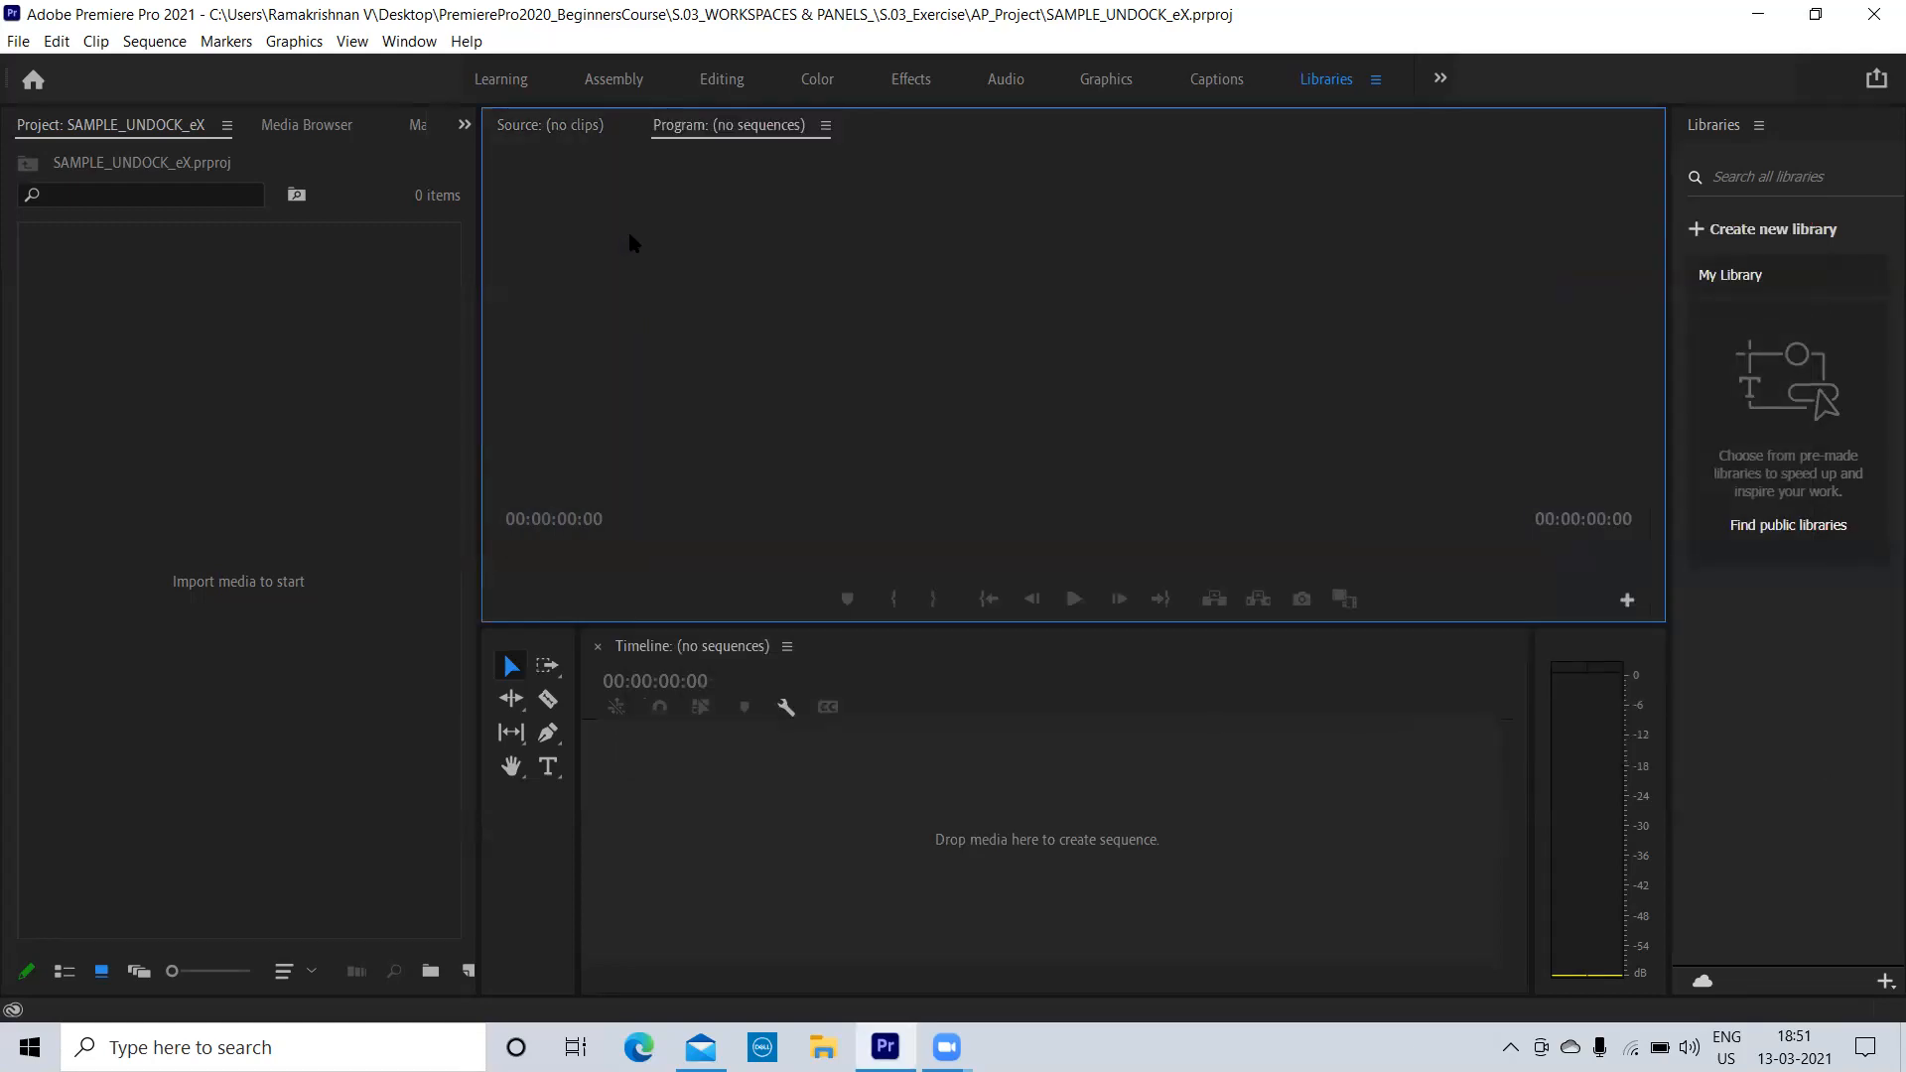
{"action": "mouse_move", "coordinate": [773, 179]}
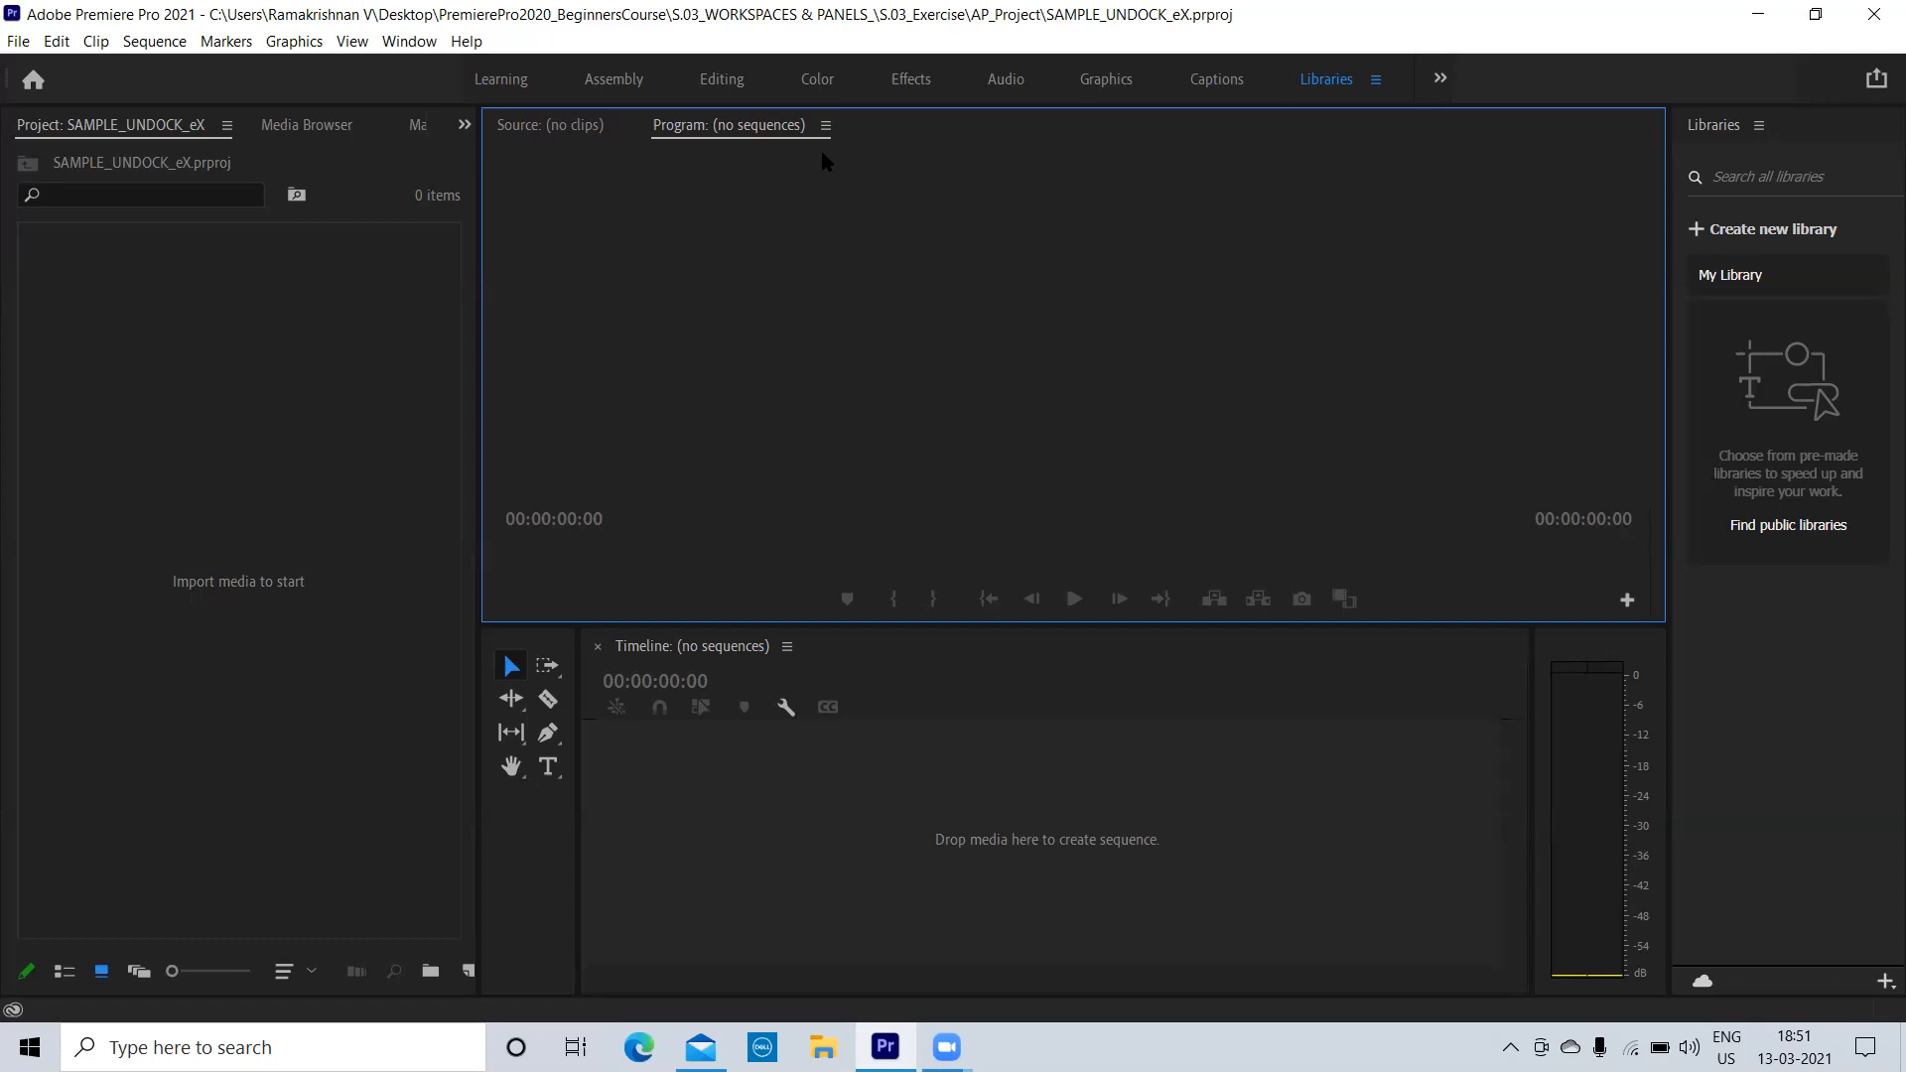
{"action": "mouse_move", "coordinate": [955, 214]}
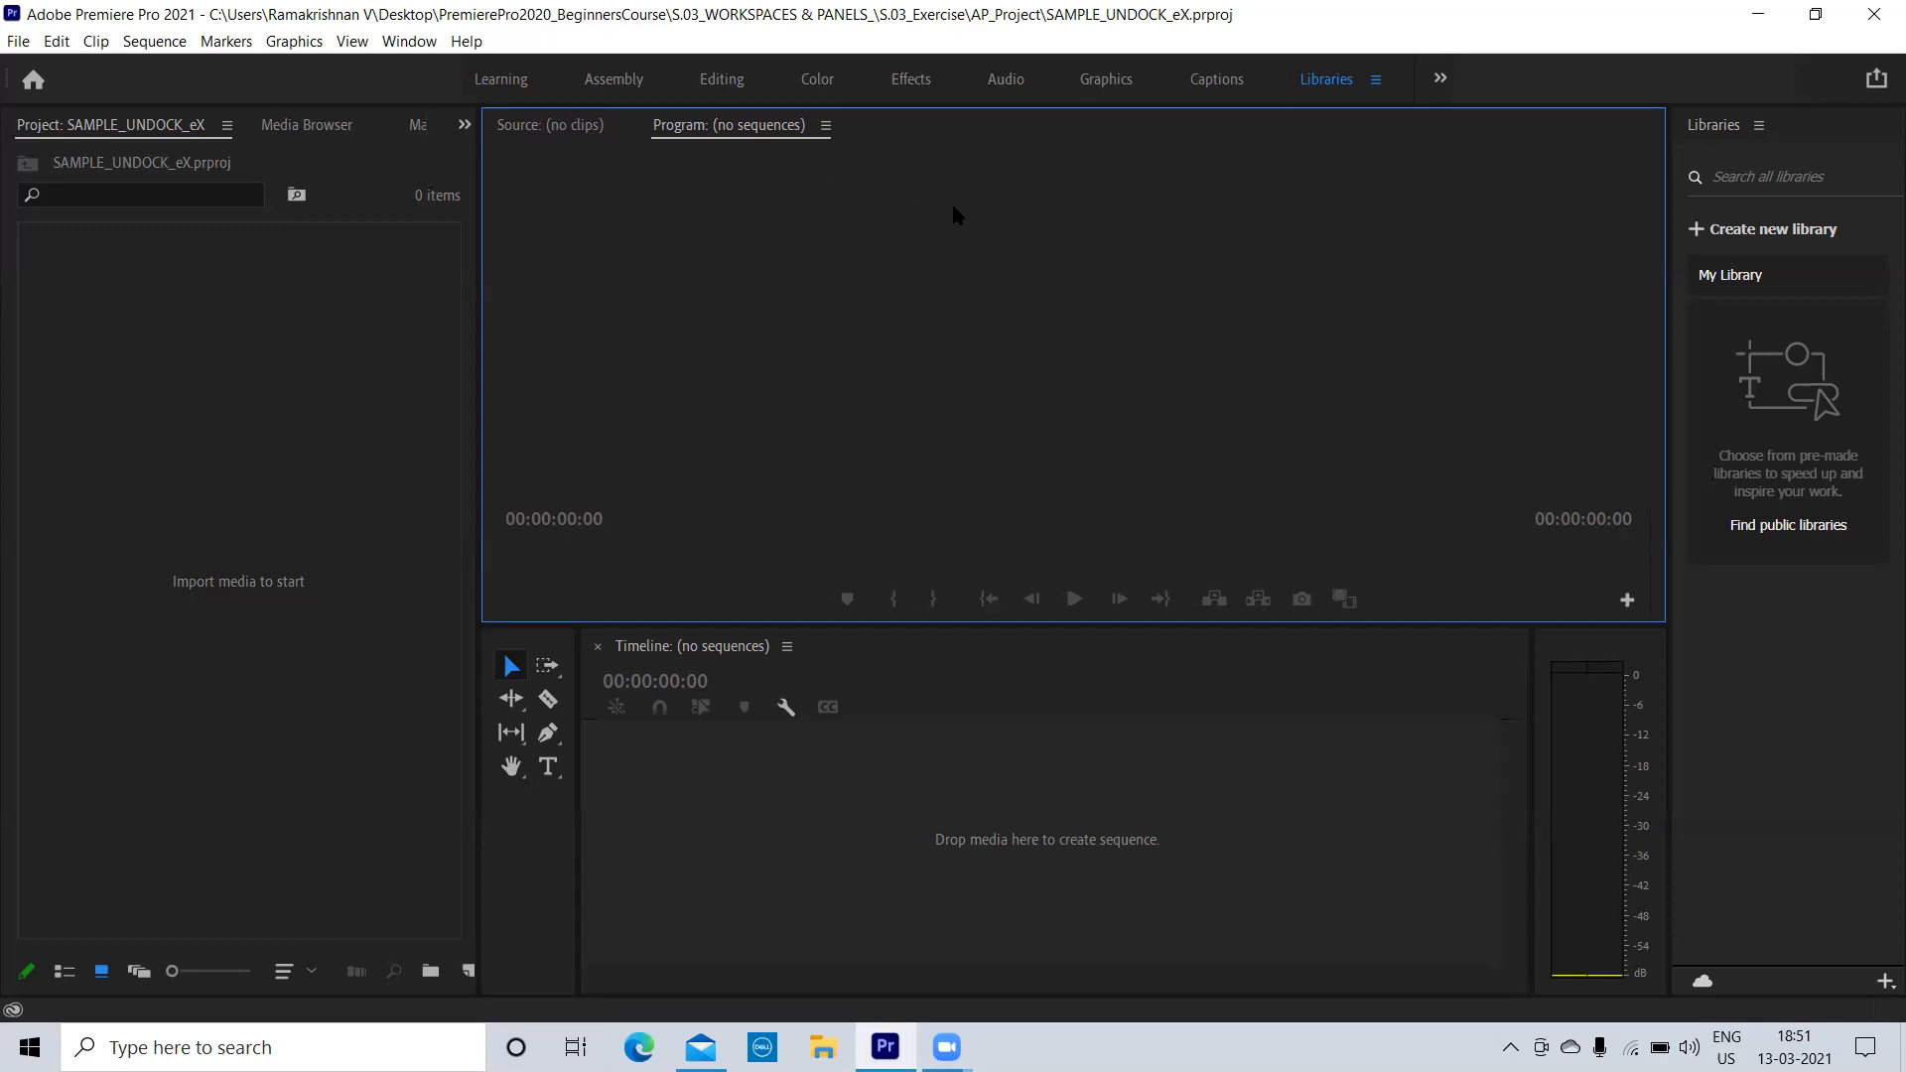